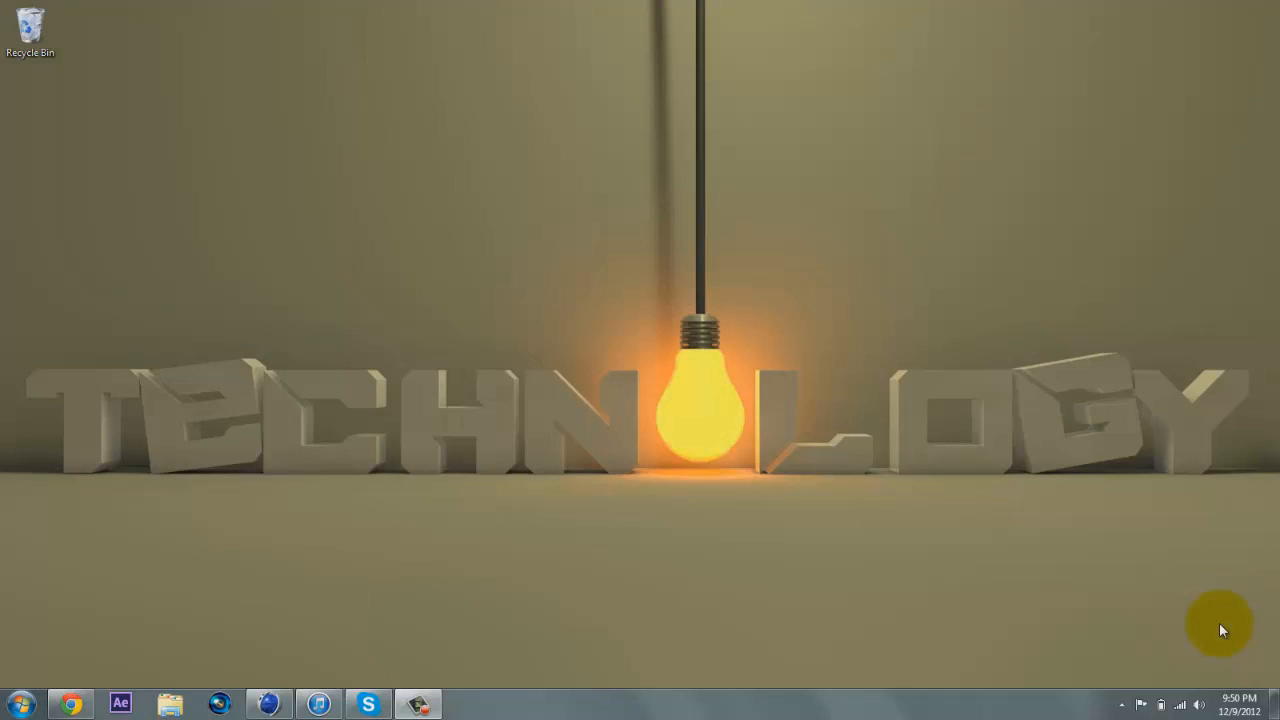
{"action": "mouse_move", "coordinate": [1036, 580]}
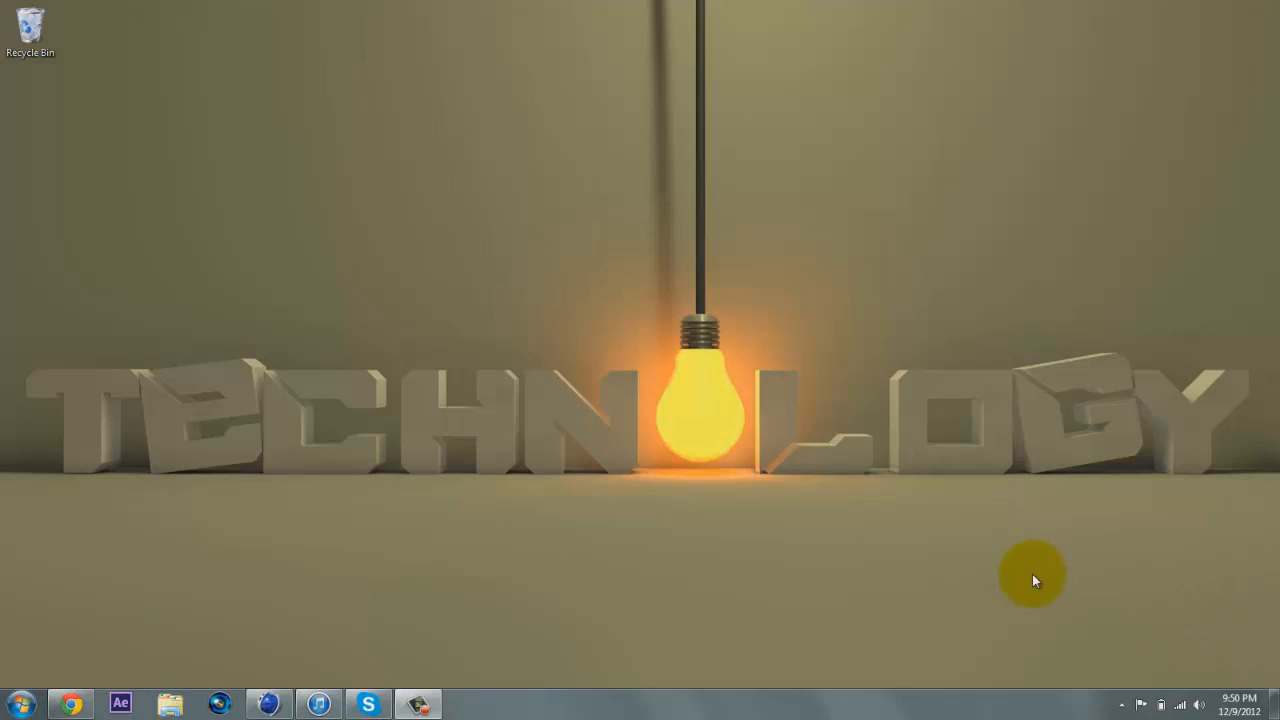
{"action": "mouse_move", "coordinate": [130, 650]}
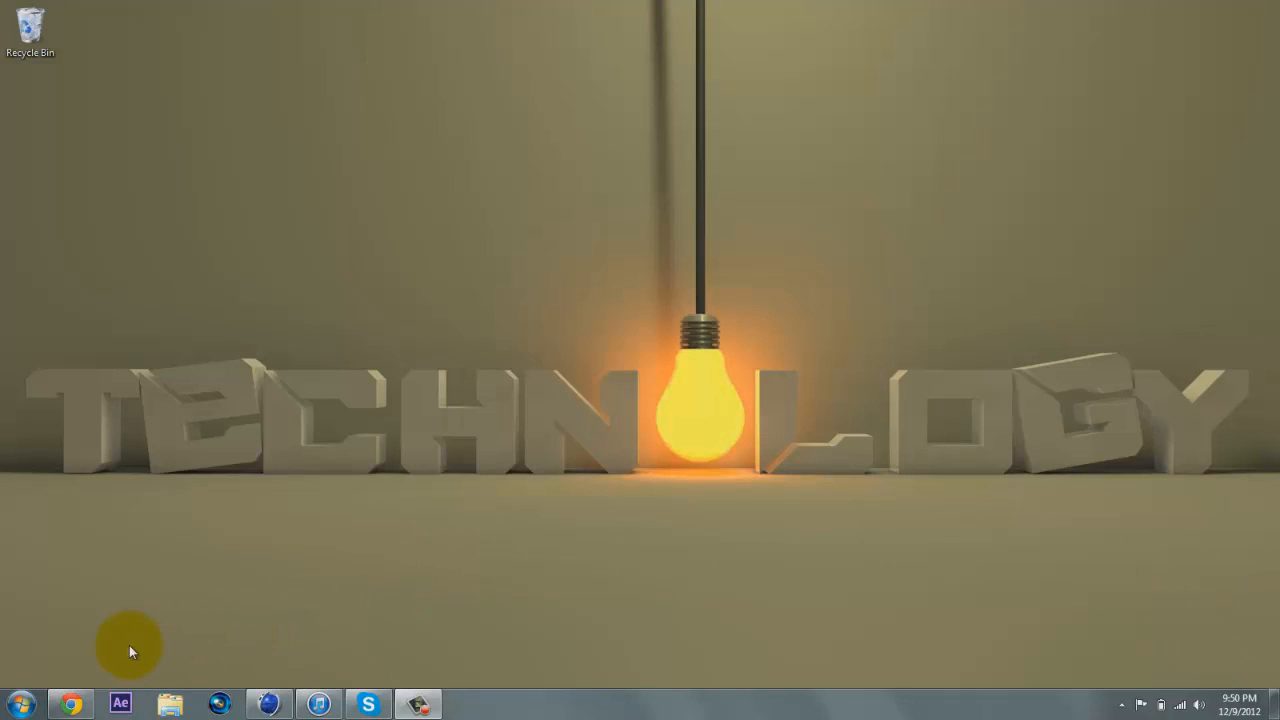
{"action": "mouse_move", "coordinate": [270, 600]}
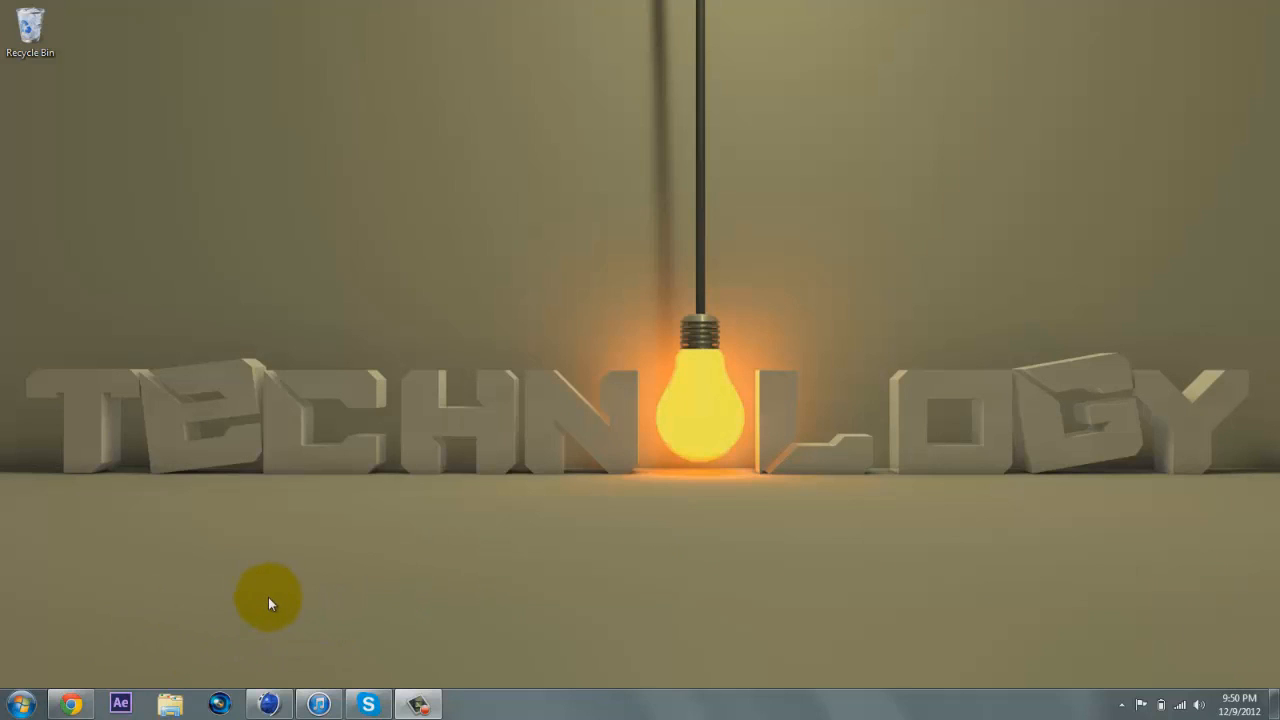
{"action": "mouse_move", "coordinate": [322, 532]}
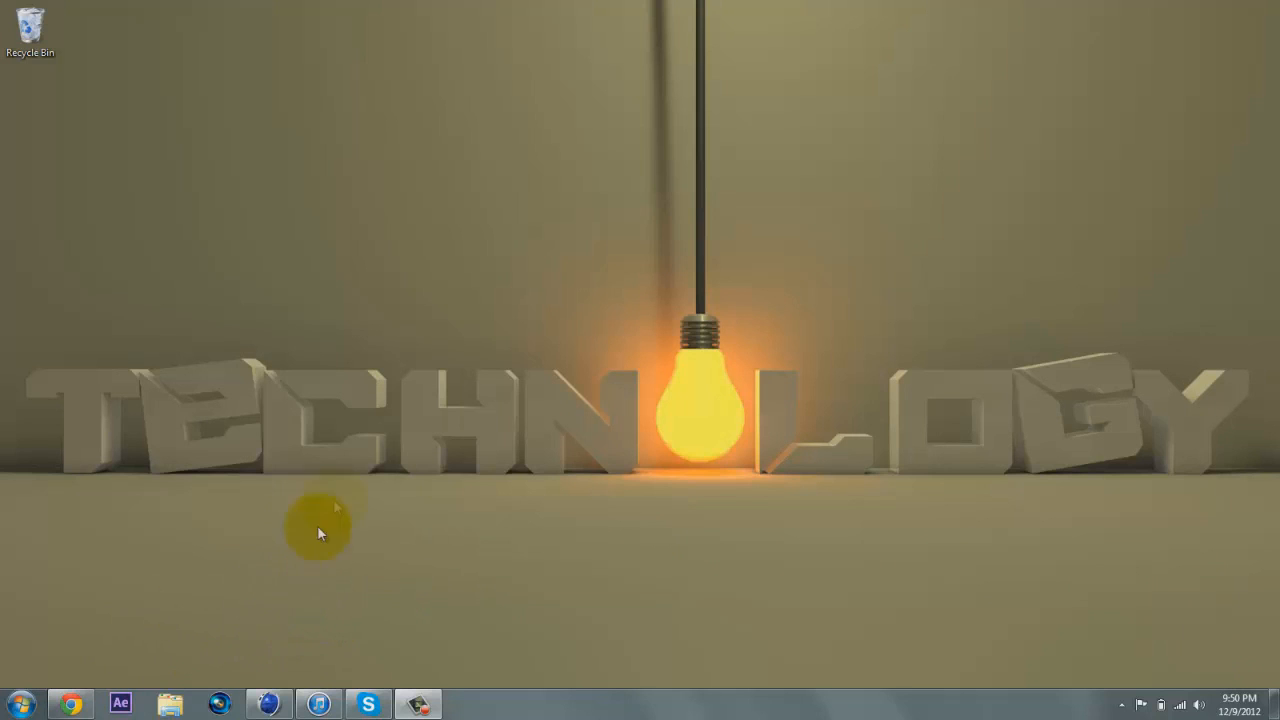
{"action": "mouse_move", "coordinate": [308, 572]}
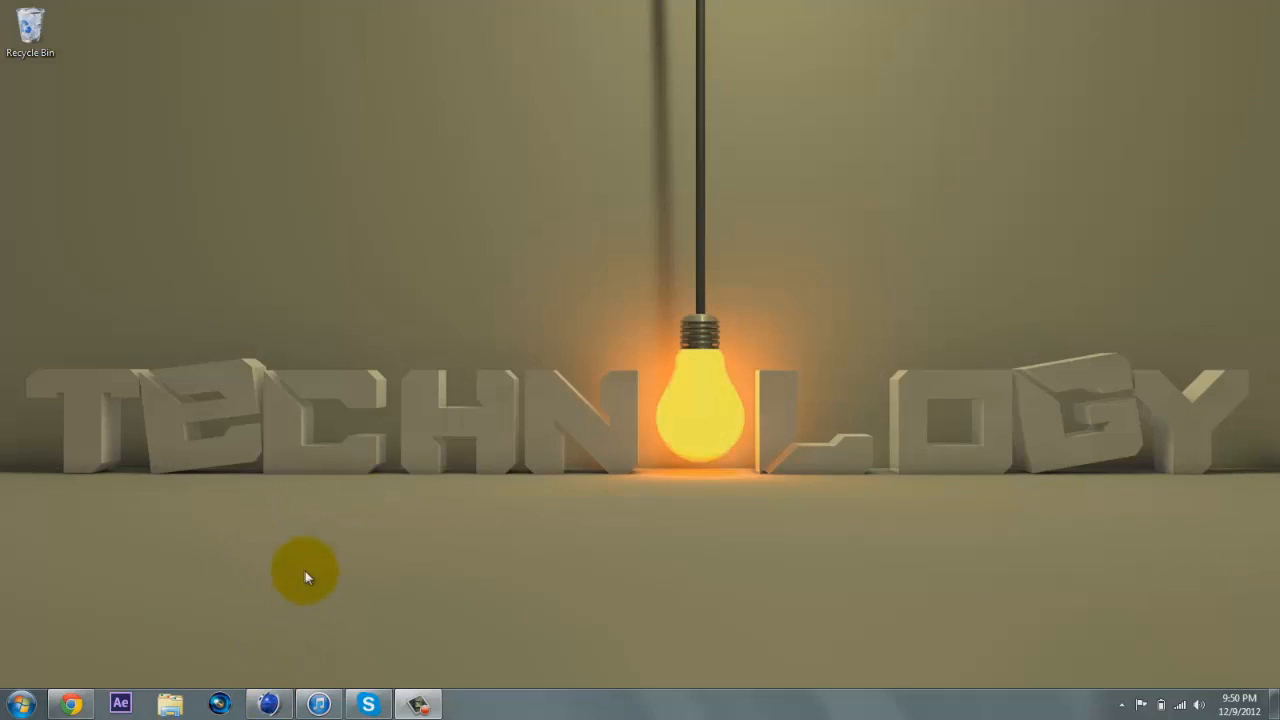
Bring the Cinema 4D window with the orange TEST scene to the front
{"action": "left_click", "coordinate": [270, 704]}
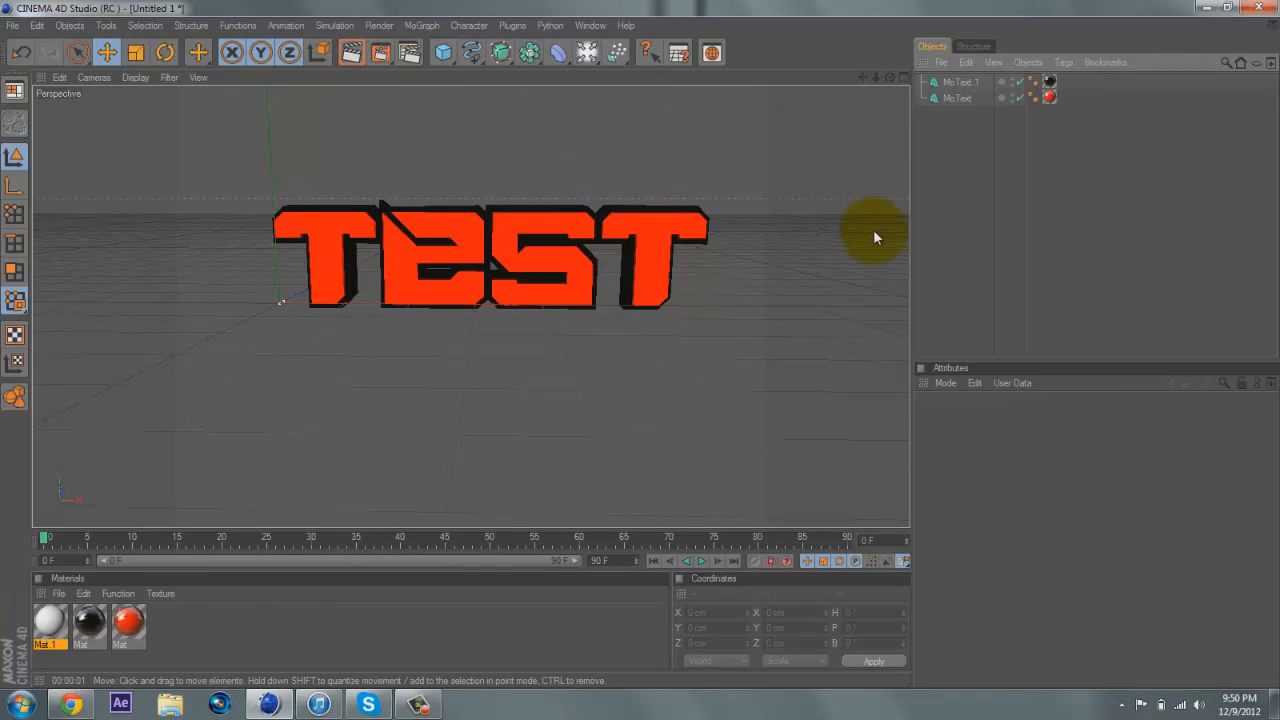
{"action": "mouse_move", "coordinate": [590, 56]}
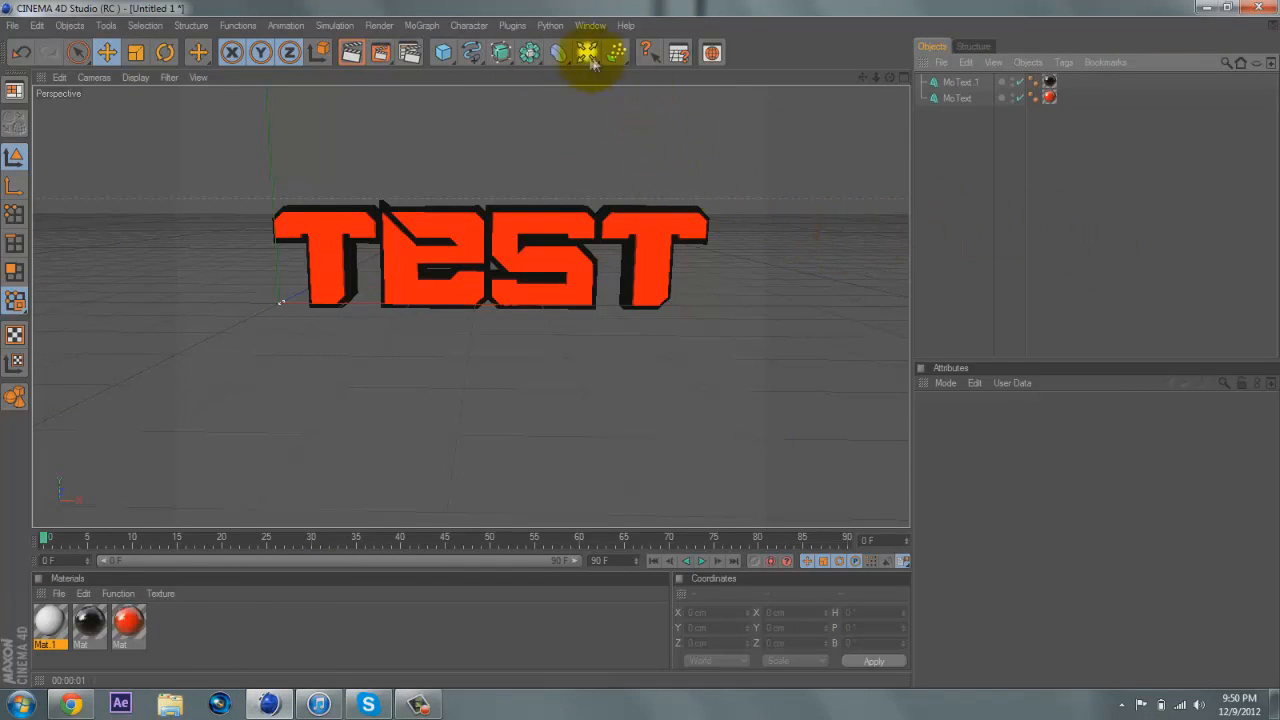
{"action": "mouse_move", "coordinate": [884, 44]}
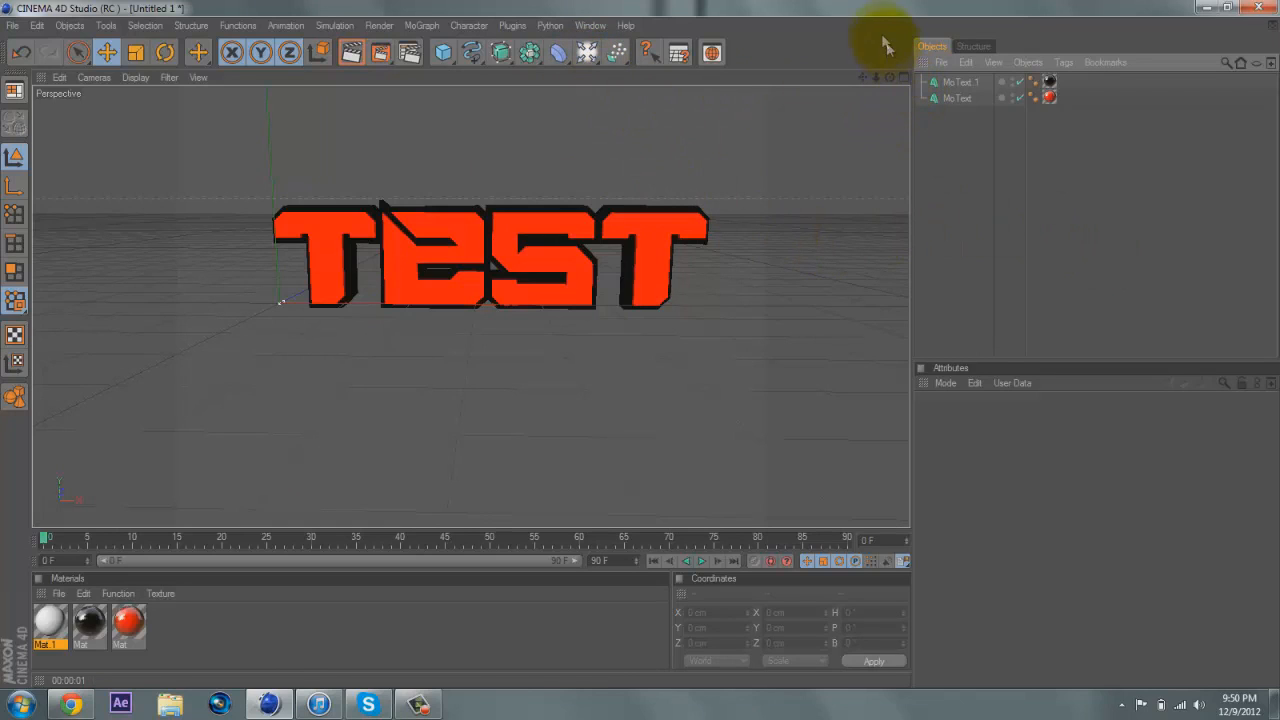
{"action": "mouse_move", "coordinate": [872, 16]}
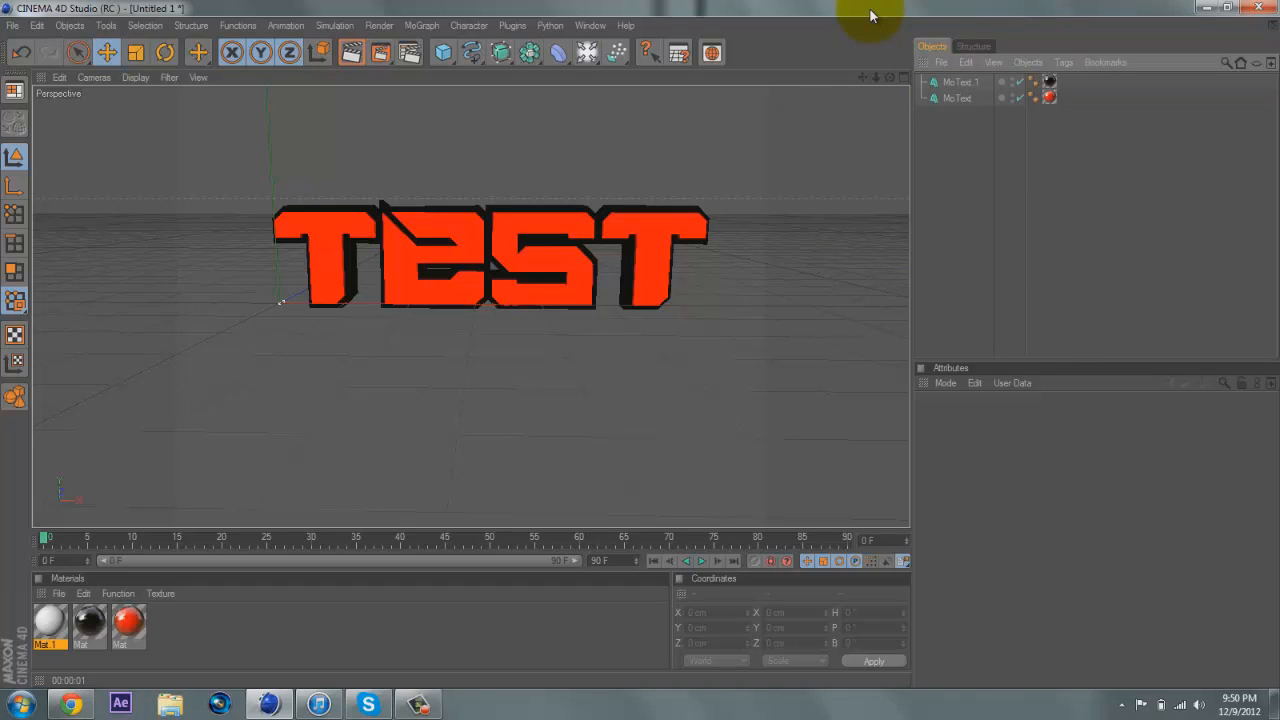
{"action": "mouse_move", "coordinate": [588, 24]}
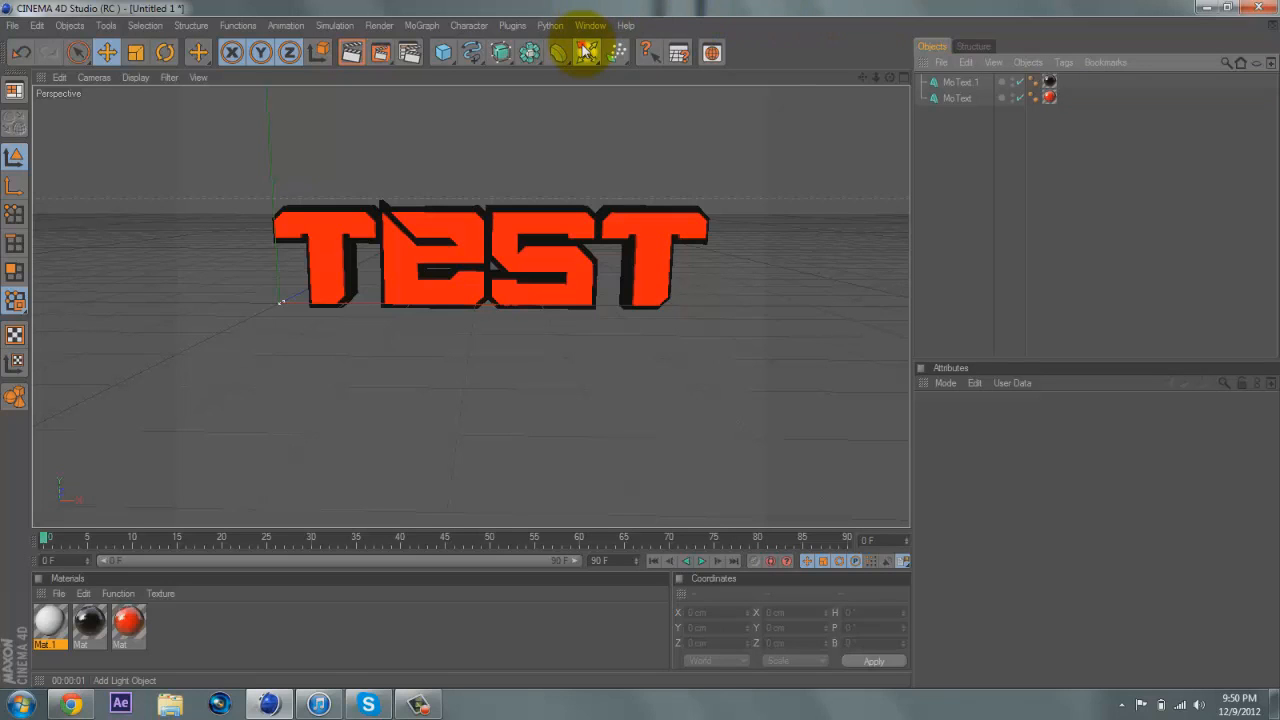
Add a Floor object beneath the TEST text and select it in the Object Manager
{"action": "left_click", "coordinate": [588, 52]}
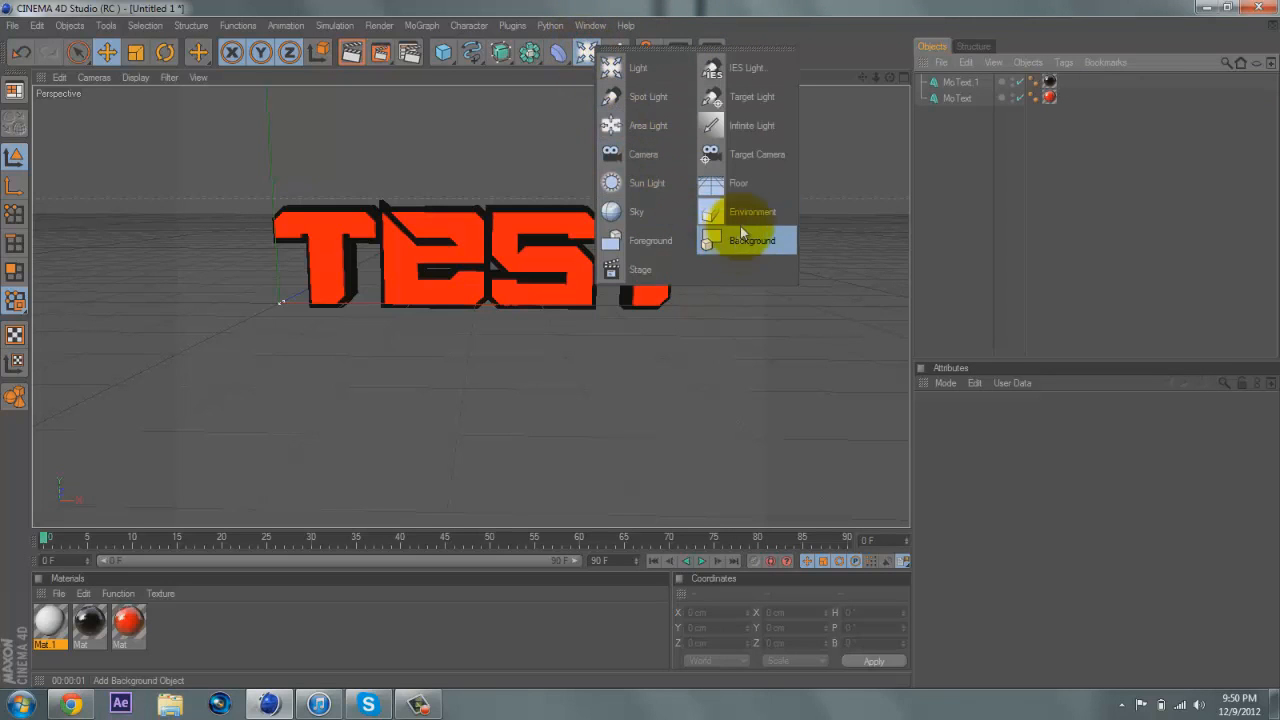
{"action": "left_click", "coordinate": [738, 184]}
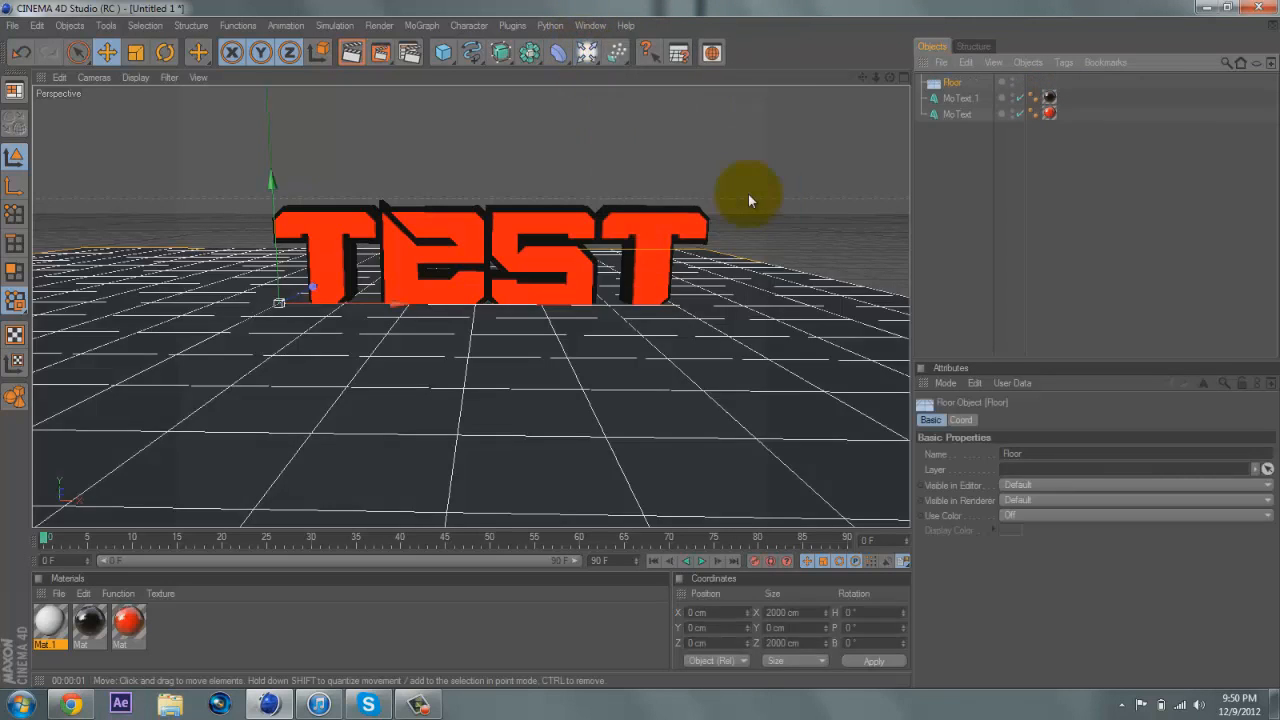
{"action": "left_click", "coordinate": [952, 84]}
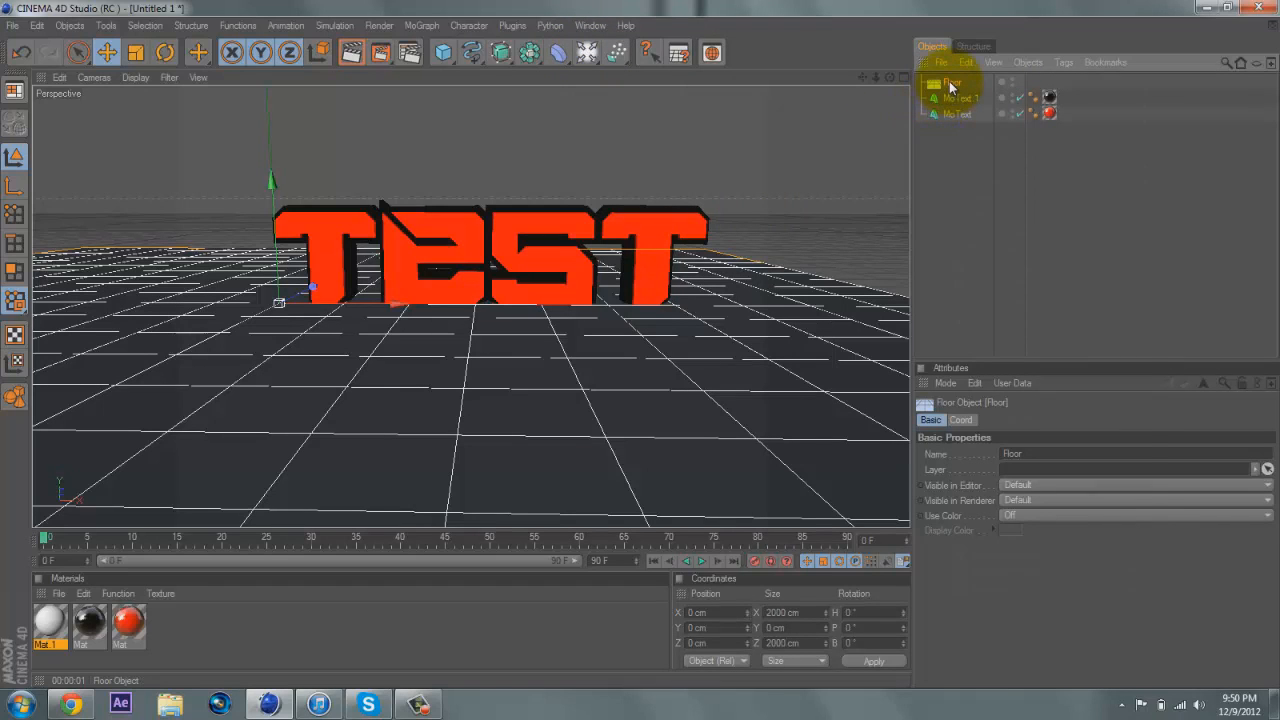
Give the Floor a Compositing tag with Compositing Background enabled
{"action": "right_click", "coordinate": [952, 84]}
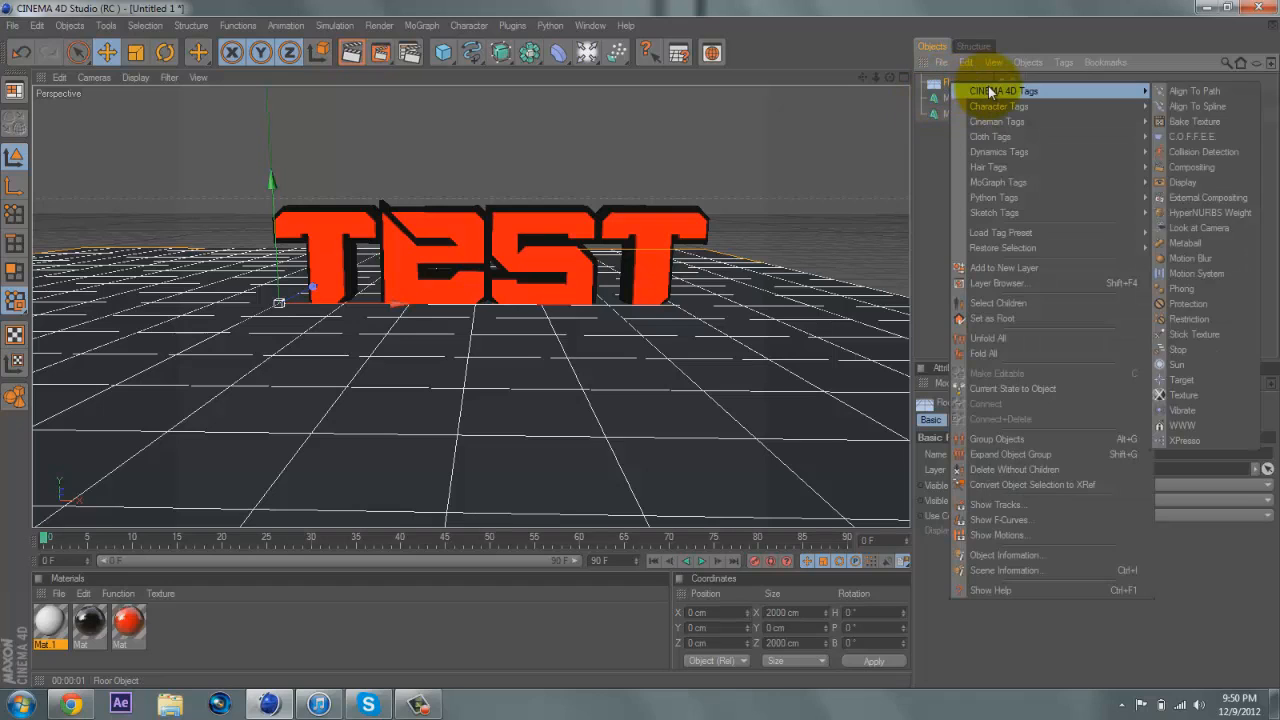
{"action": "left_click", "coordinate": [1192, 166]}
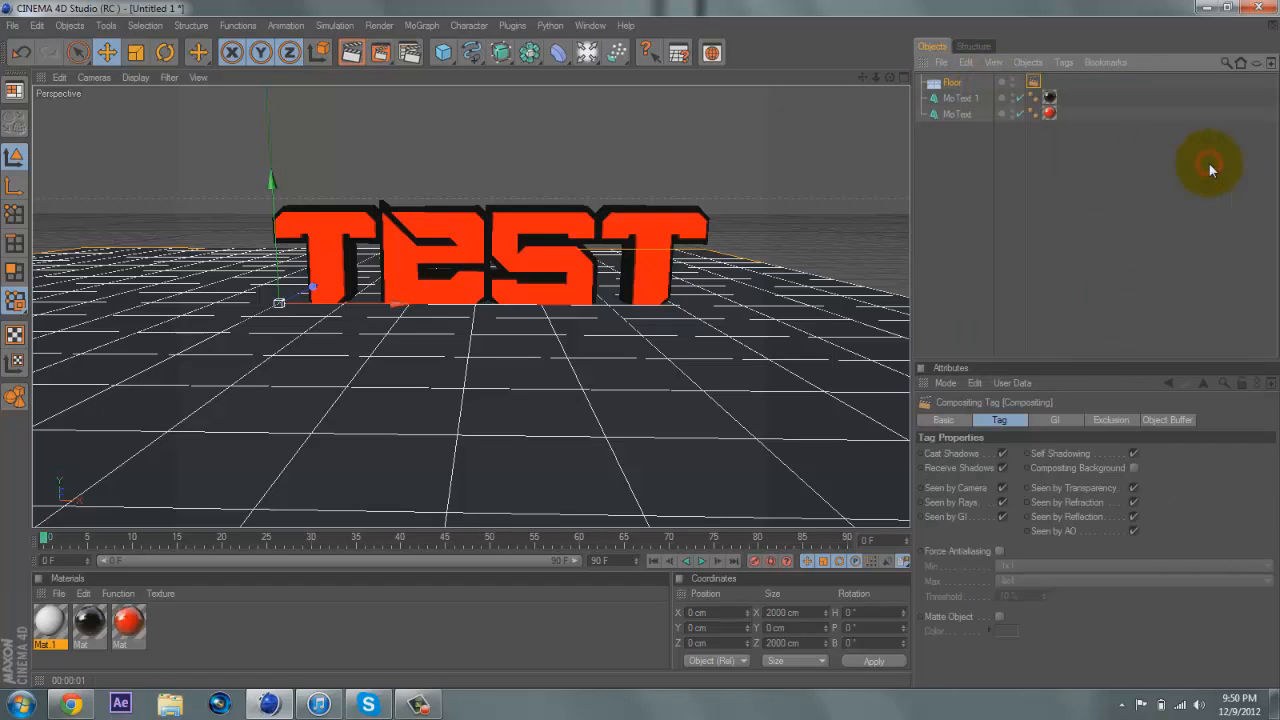
{"action": "mouse_move", "coordinate": [1144, 456]}
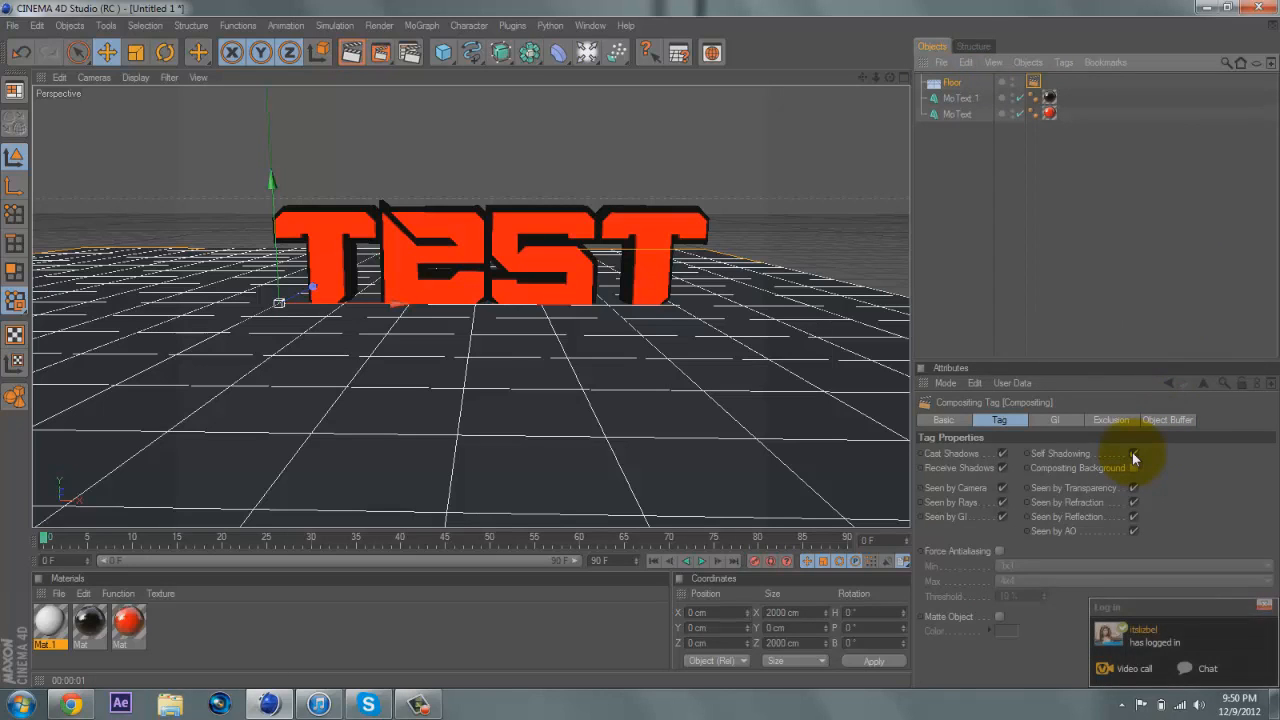
{"action": "left_click", "coordinate": [1132, 468]}
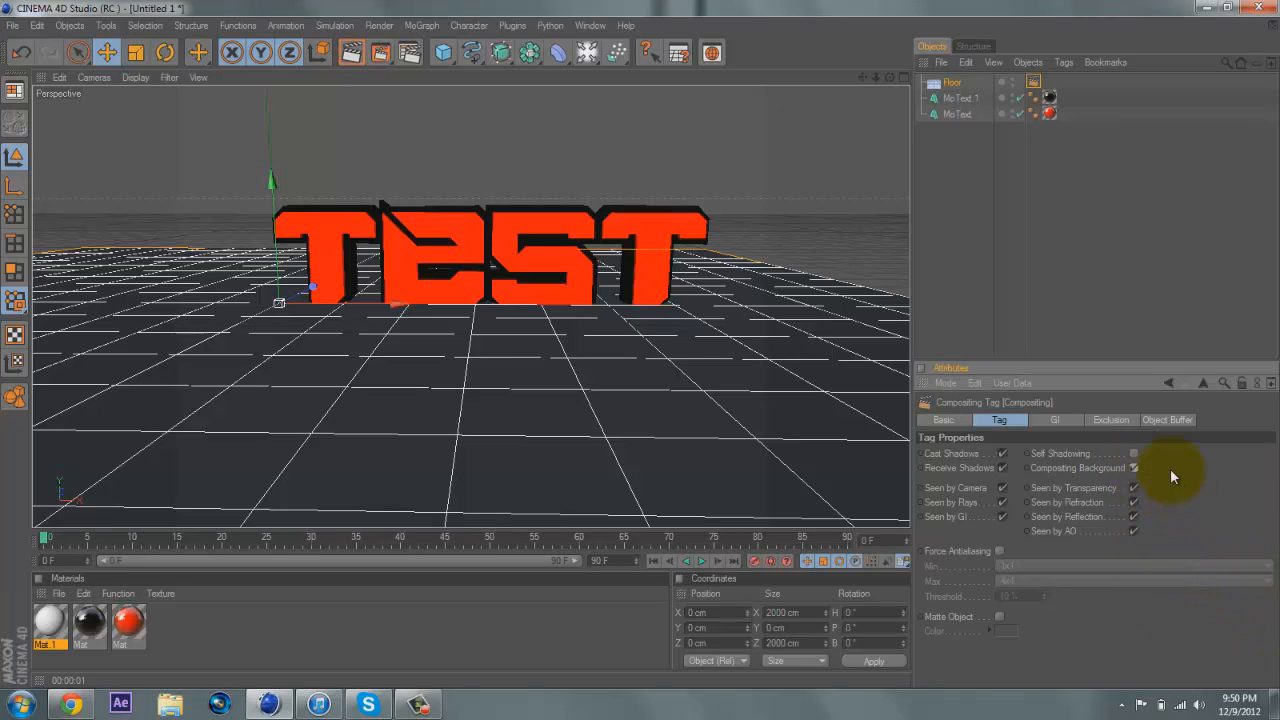
{"action": "mouse_move", "coordinate": [278, 620]}
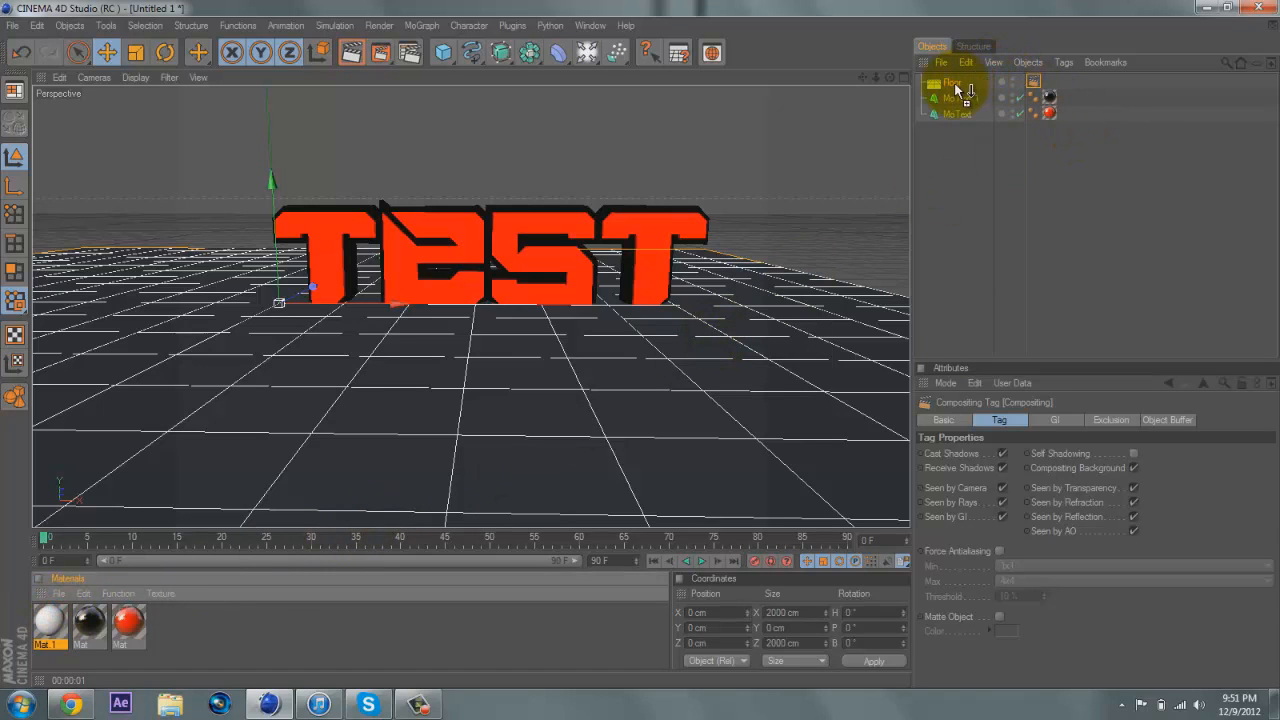
Render the active view to preview the TEST text on the white floor
{"action": "left_click", "coordinate": [1048, 98]}
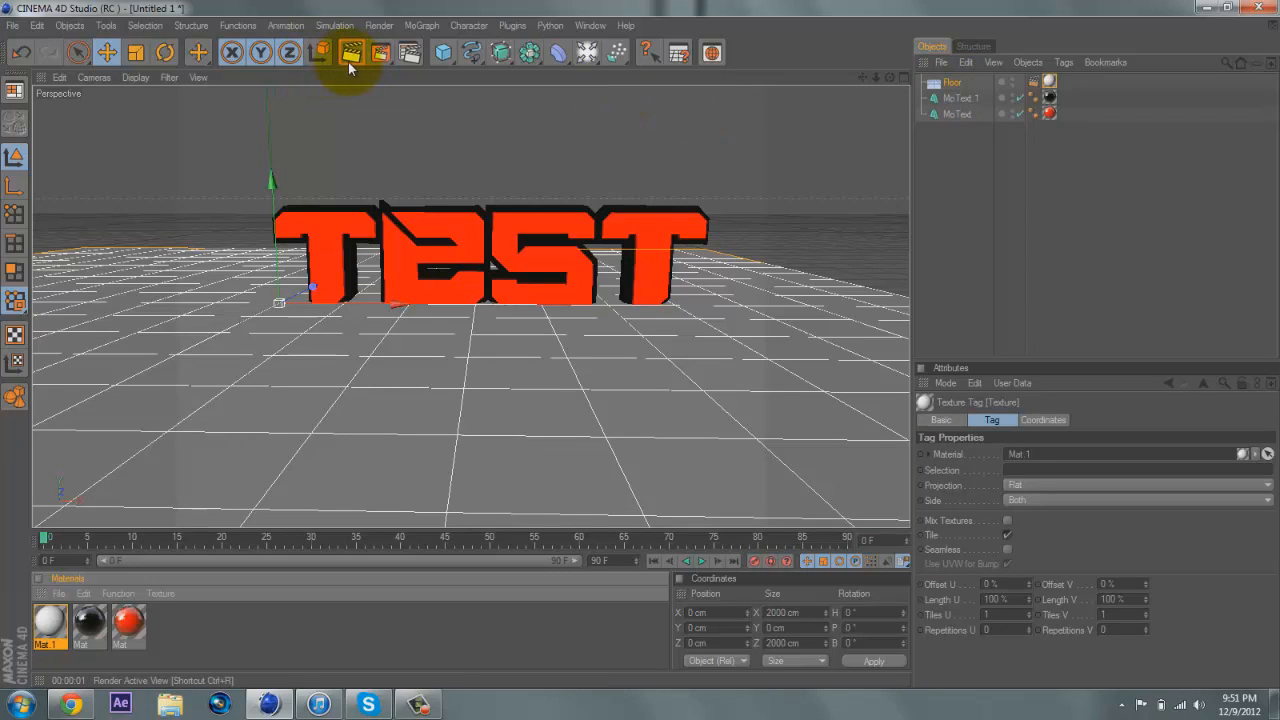
{"action": "left_click", "coordinate": [352, 52]}
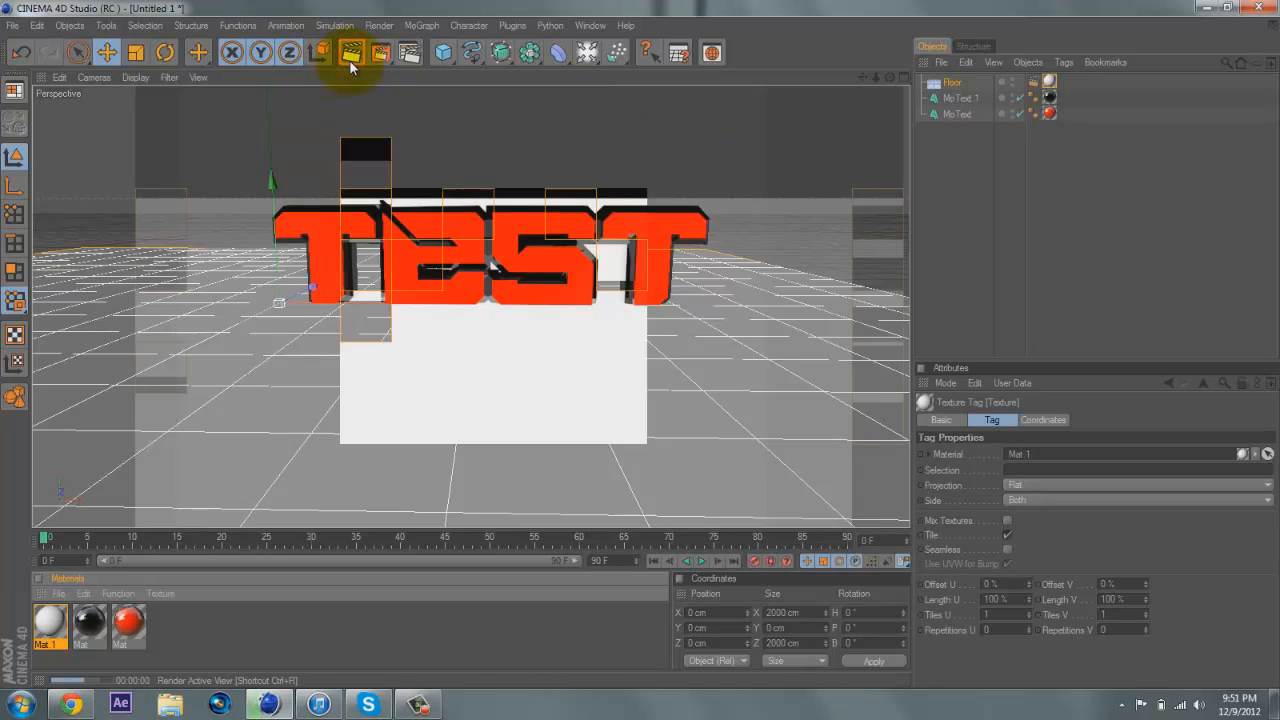
{"action": "left_click", "coordinate": [352, 52]}
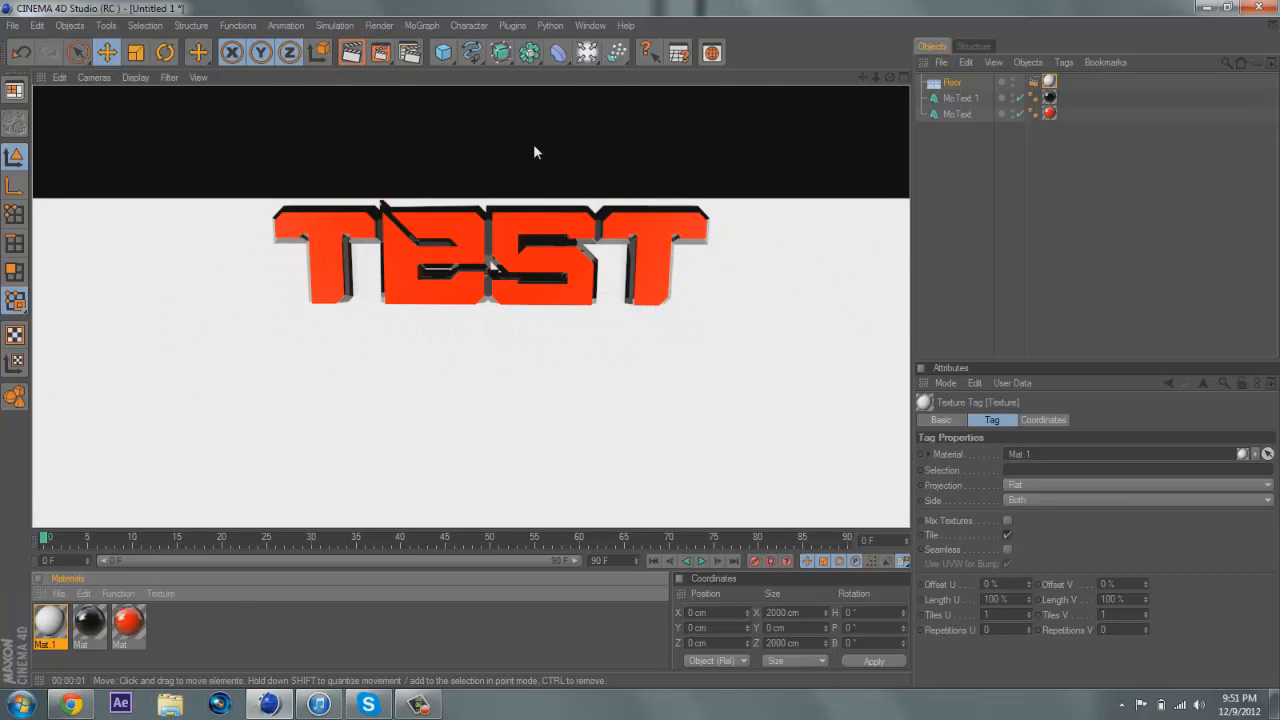
{"action": "mouse_move", "coordinate": [660, 140]}
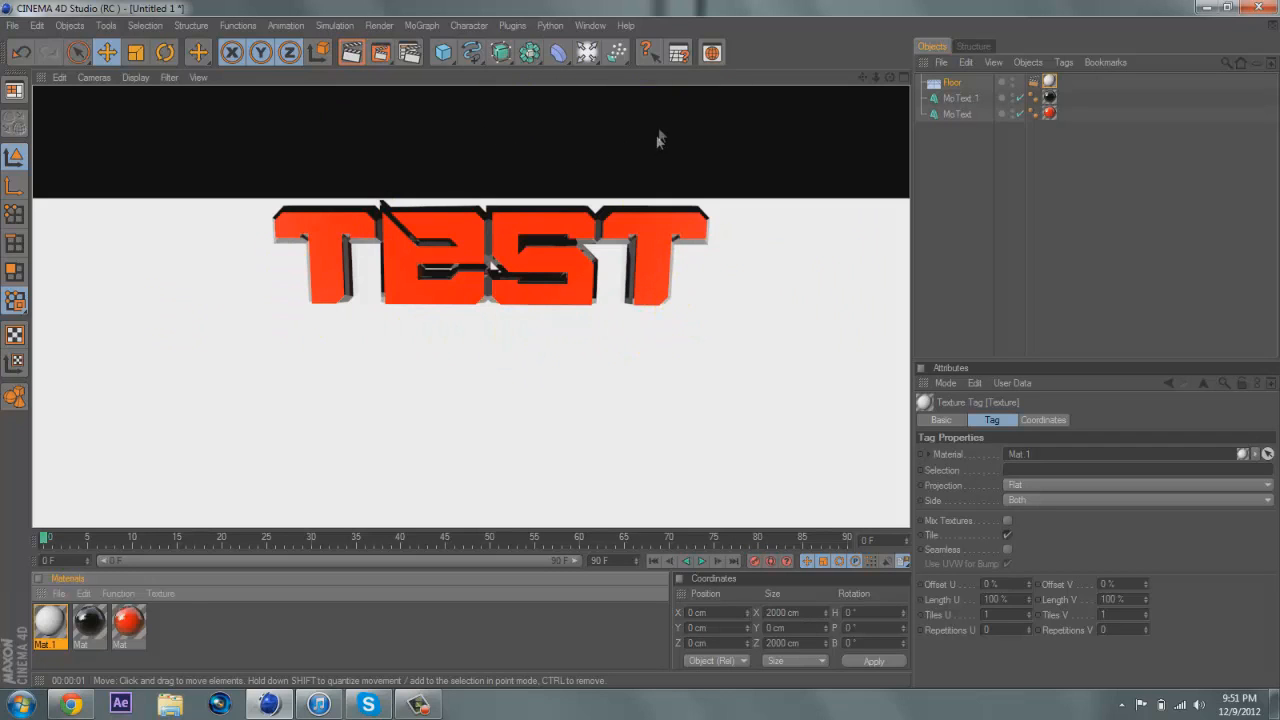
Add a Background object and give it the floor's white material
{"action": "left_click", "coordinate": [586, 52]}
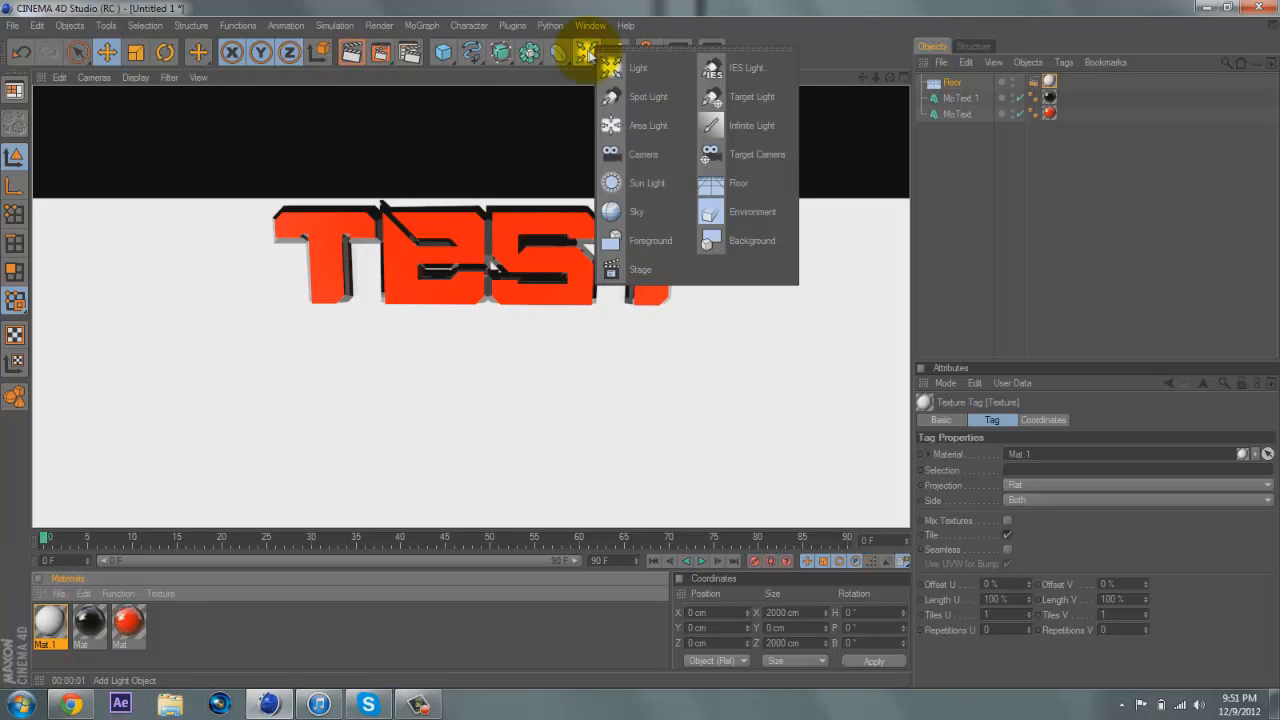
{"action": "left_click", "coordinate": [752, 240]}
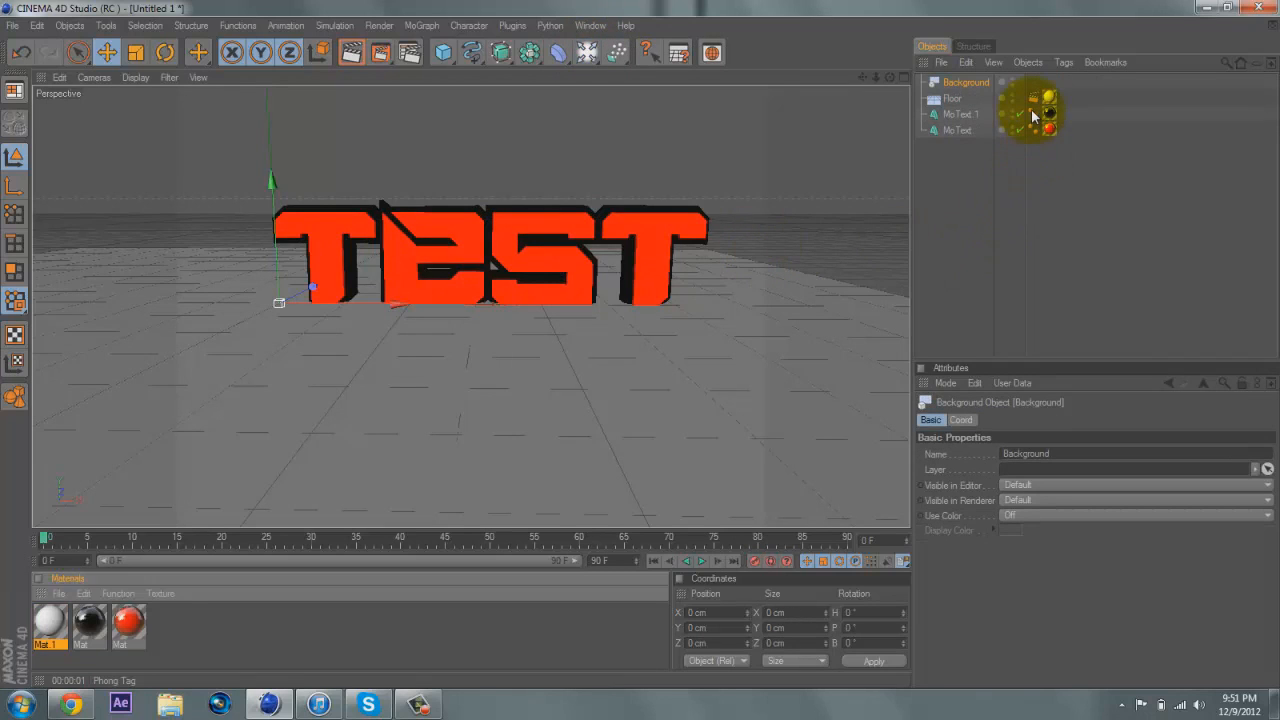
{"action": "left_click", "coordinate": [1048, 98]}
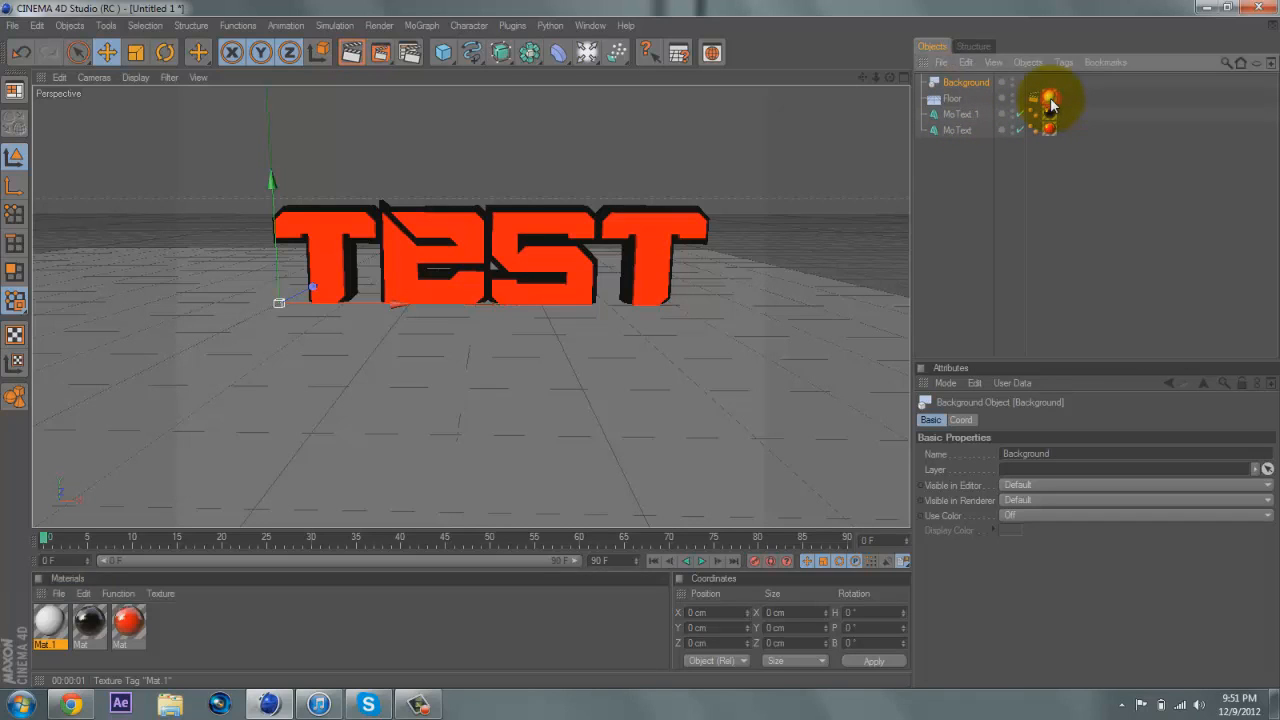
{"action": "mouse_move", "coordinate": [1036, 88]}
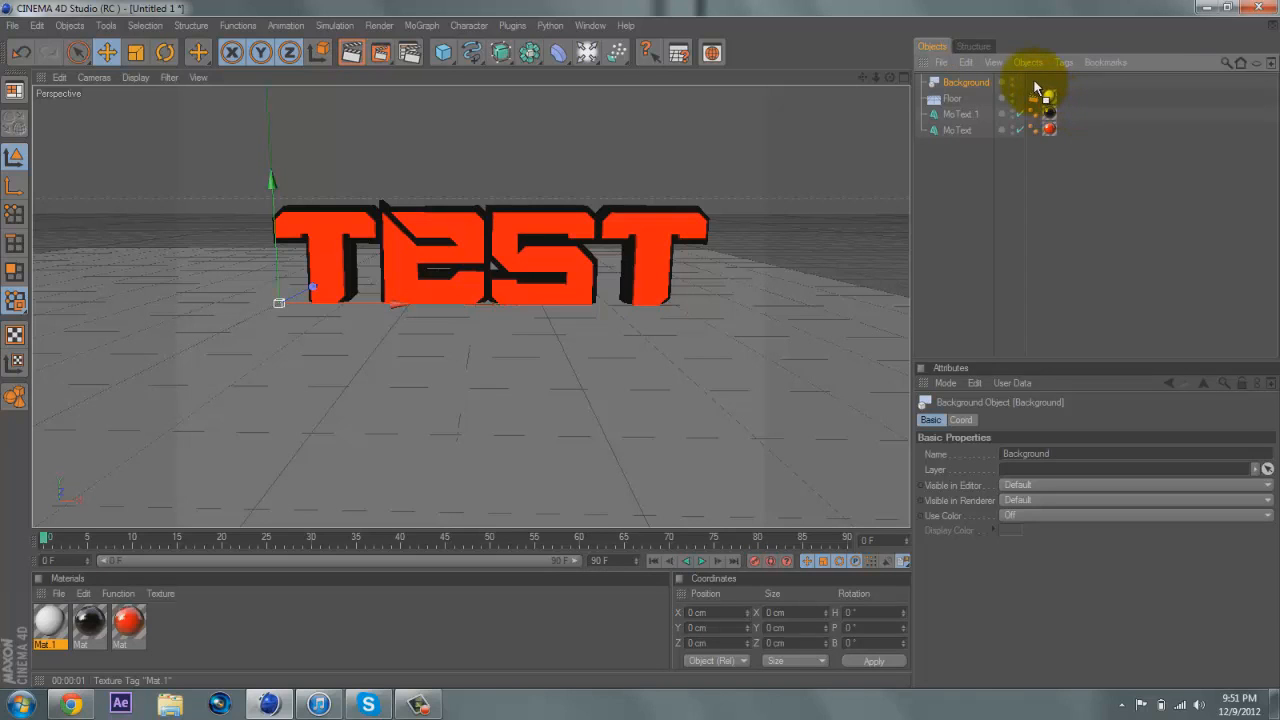
{"action": "left_click", "coordinate": [1032, 82]}
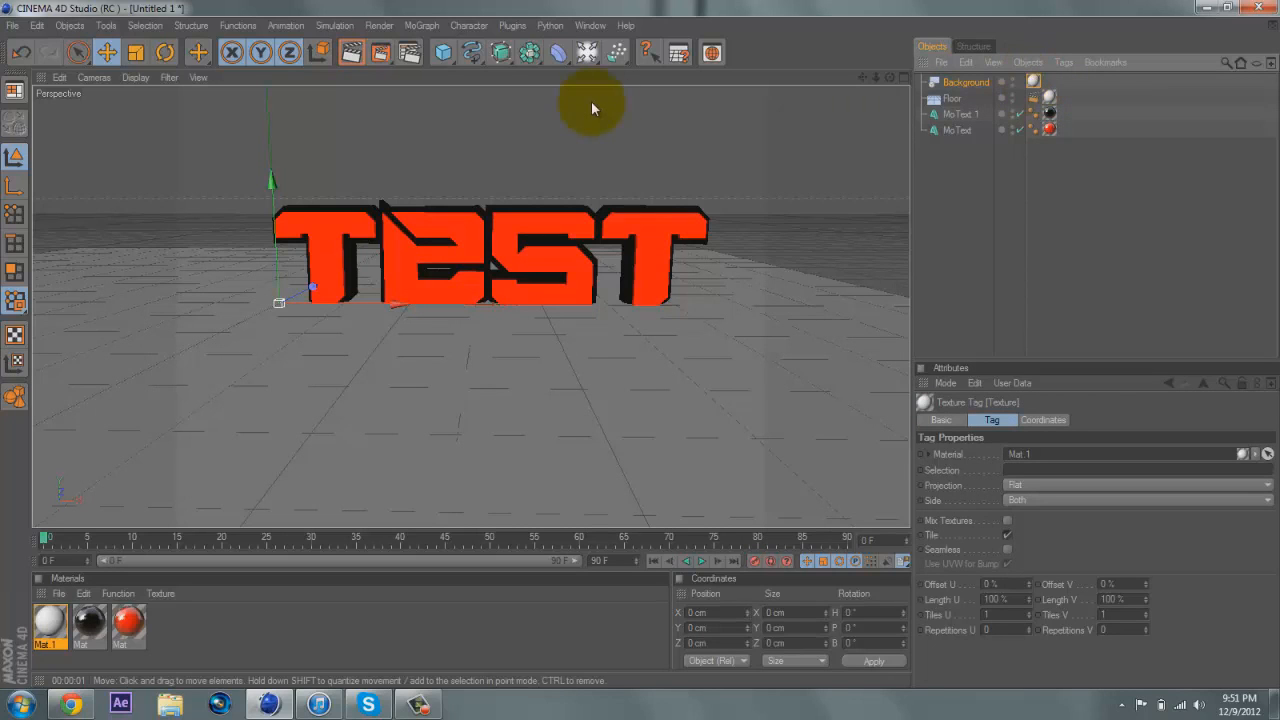
{"action": "mouse_move", "coordinate": [352, 52]}
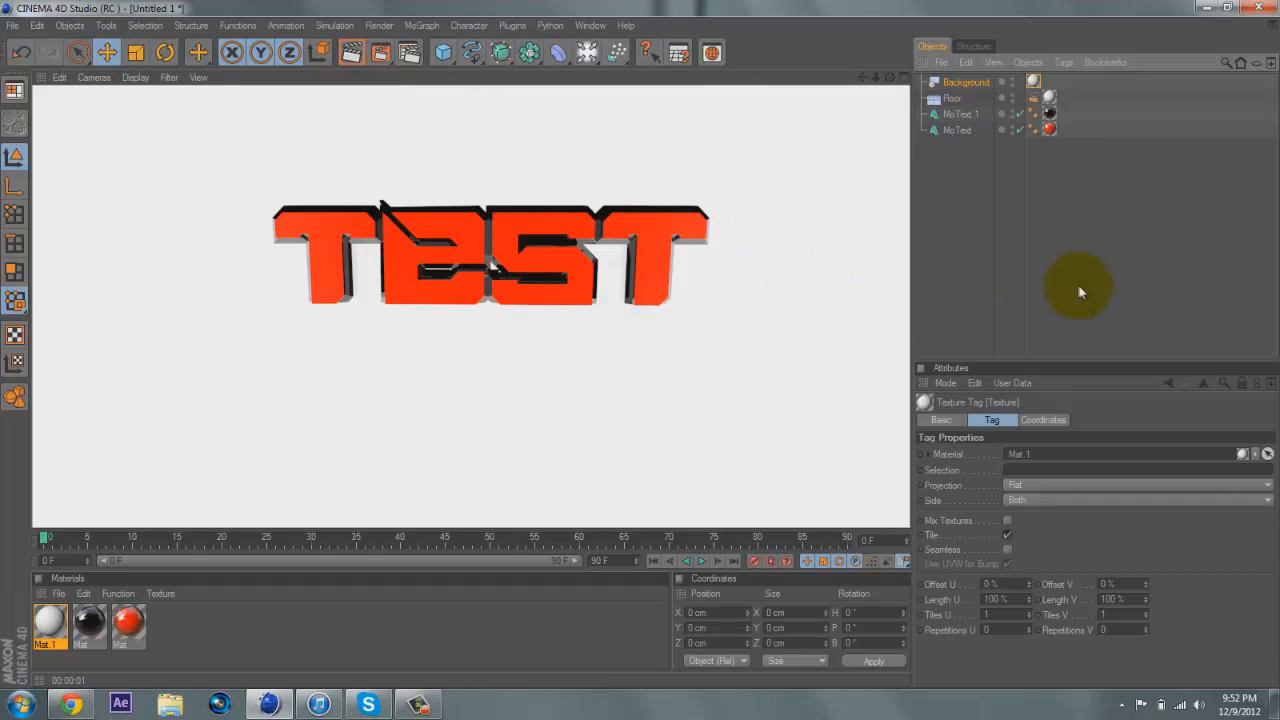
{"action": "mouse_move", "coordinate": [600, 370]}
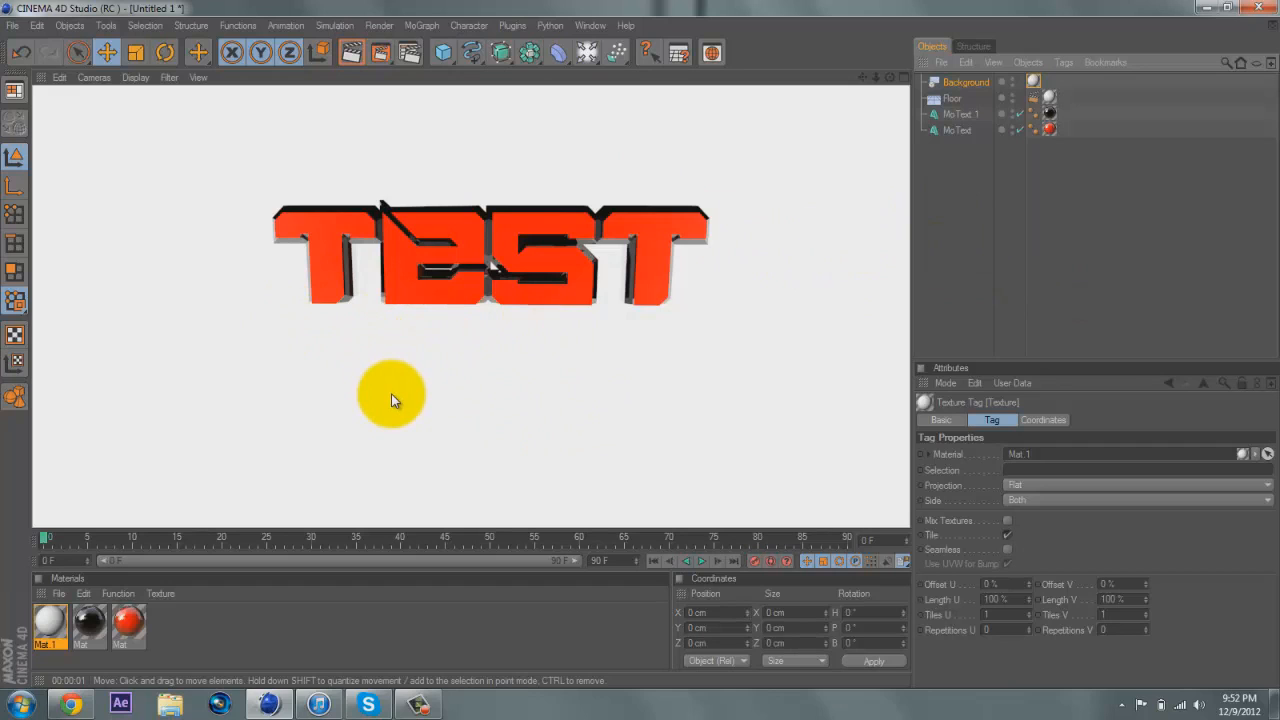
Add an Array object and nest a new Light inside it
{"action": "left_click_drag", "start_coordinate": [390, 396], "coordinate": [500, 414]}
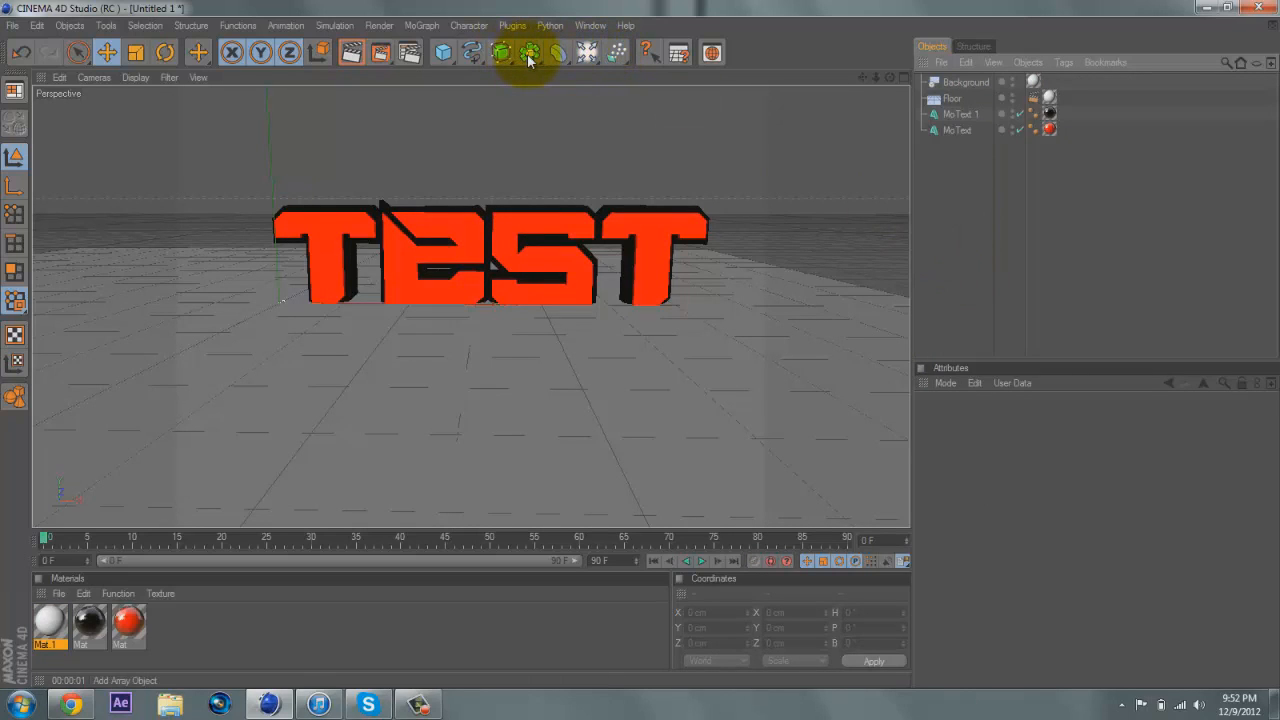
{"action": "left_click", "coordinate": [528, 52]}
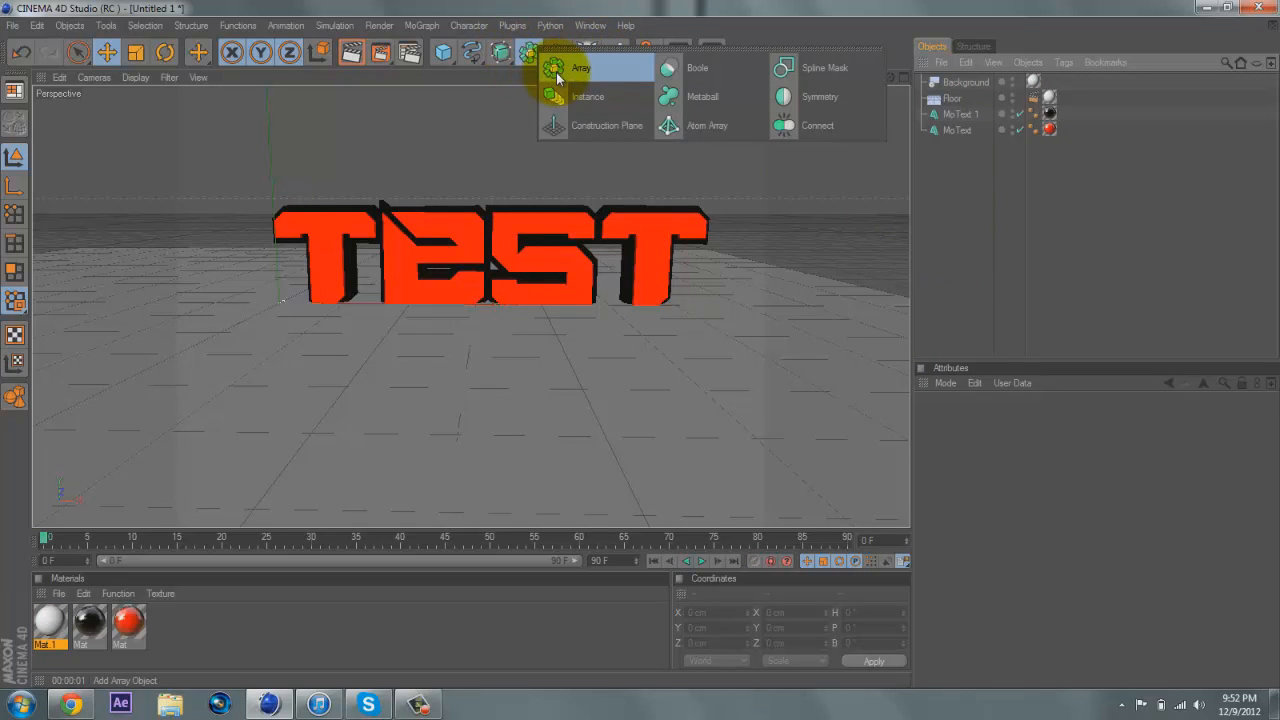
{"action": "left_click", "coordinate": [580, 68]}
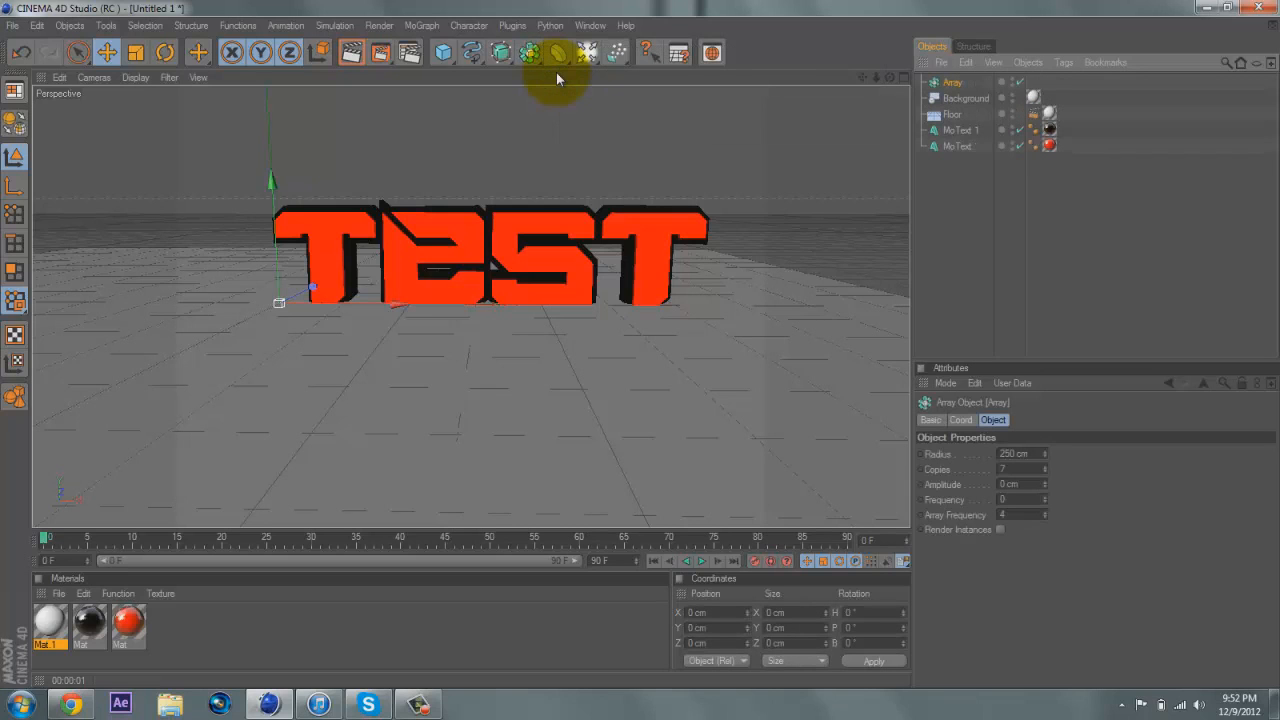
{"action": "left_click", "coordinate": [558, 52]}
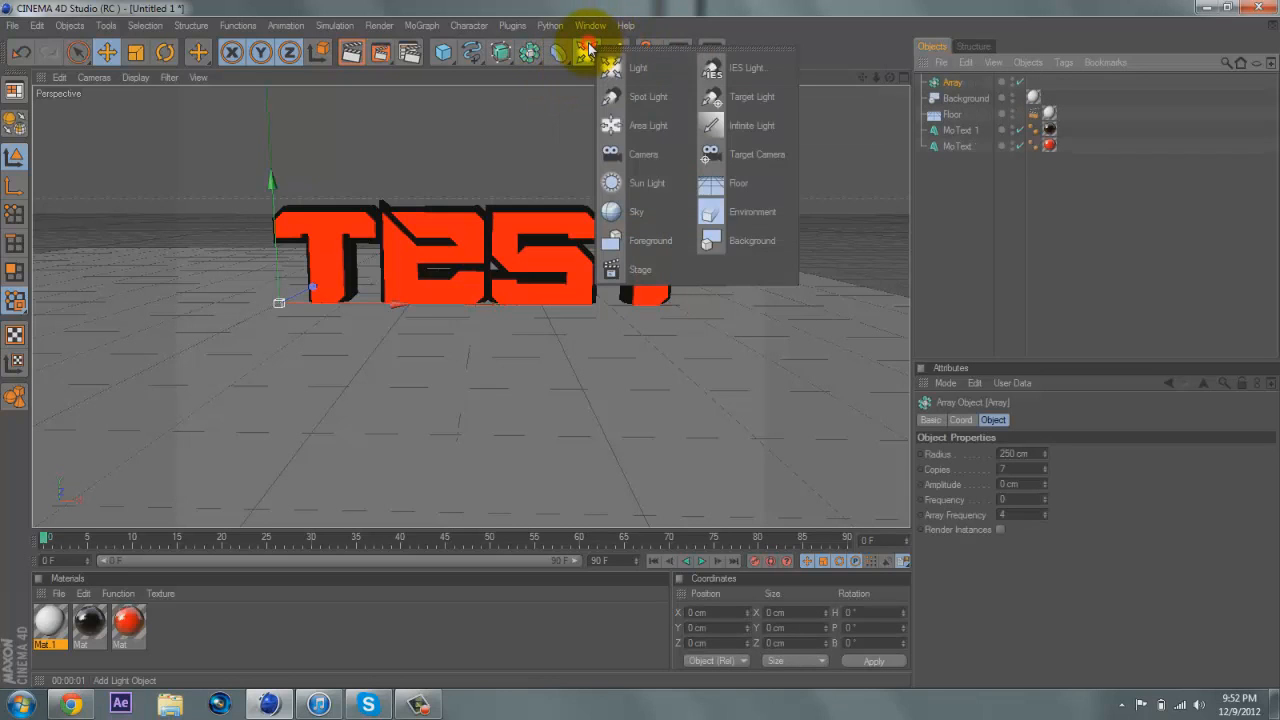
{"action": "left_click", "coordinate": [638, 68]}
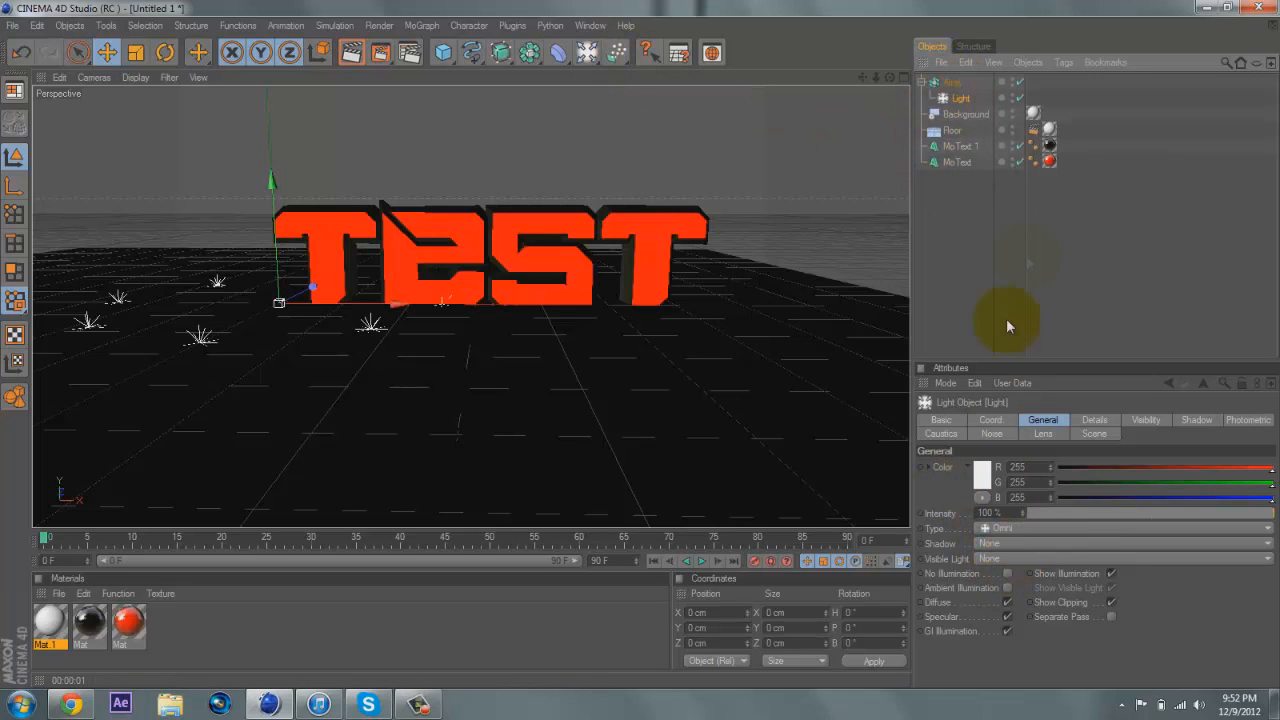
{"action": "mouse_move", "coordinate": [884, 368]}
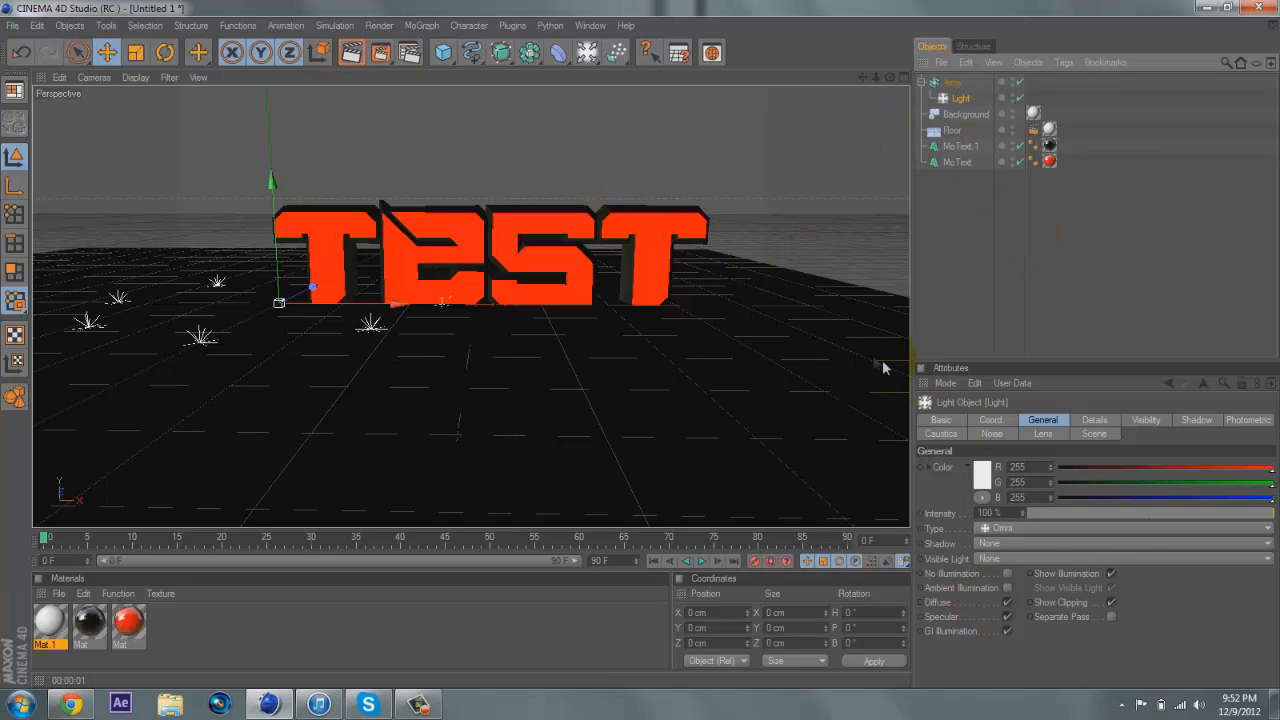
Set the Array radius to 500 cm and move the ring of lights above the text
{"action": "left_click", "coordinate": [952, 82]}
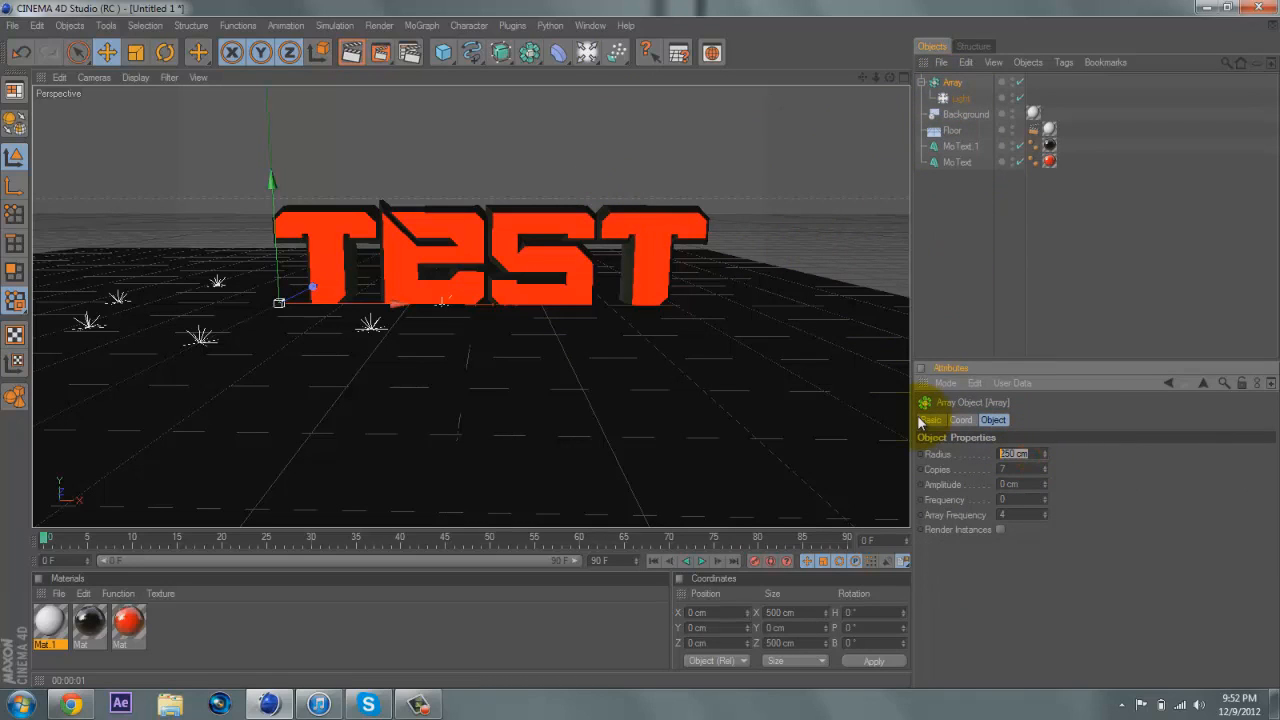
{"action": "type", "text": "500"}
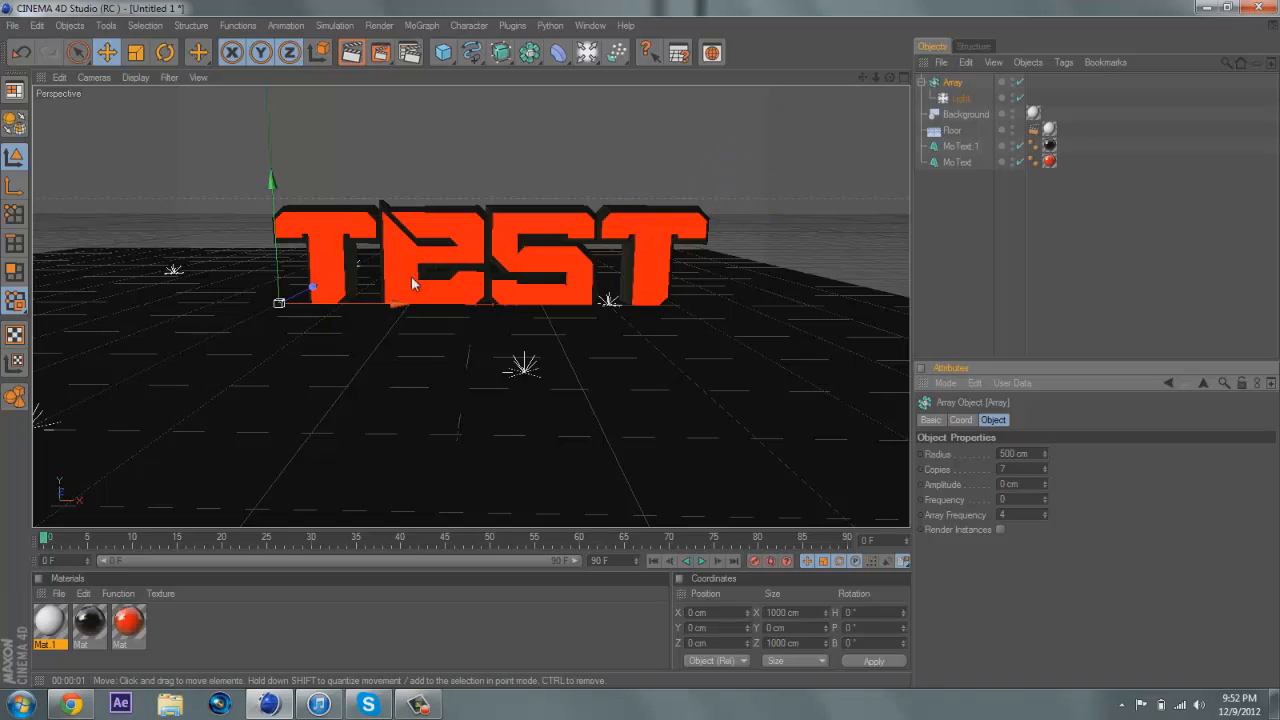
{"action": "left_click_drag", "start_coordinate": [310, 288], "coordinate": [480, 290]}
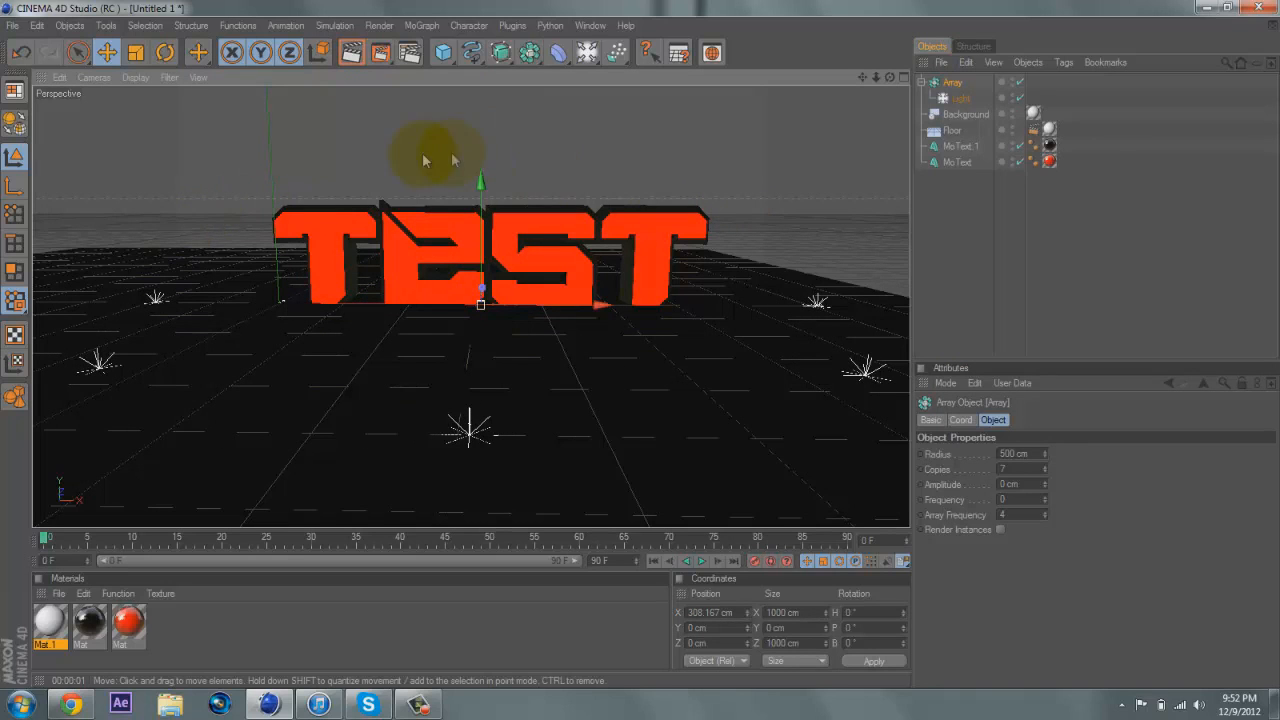
{"action": "mouse_move", "coordinate": [404, 260]}
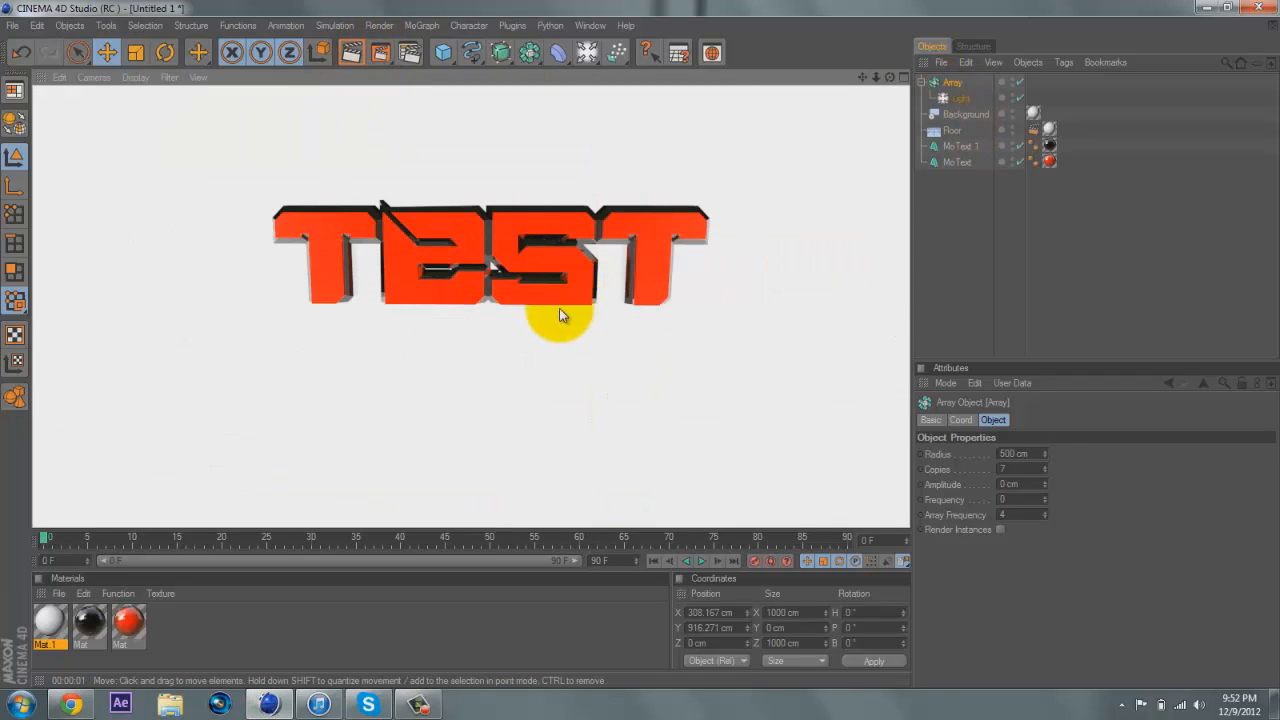
{"action": "left_click_drag", "start_coordinate": [560, 316], "coordinate": [444, 364]}
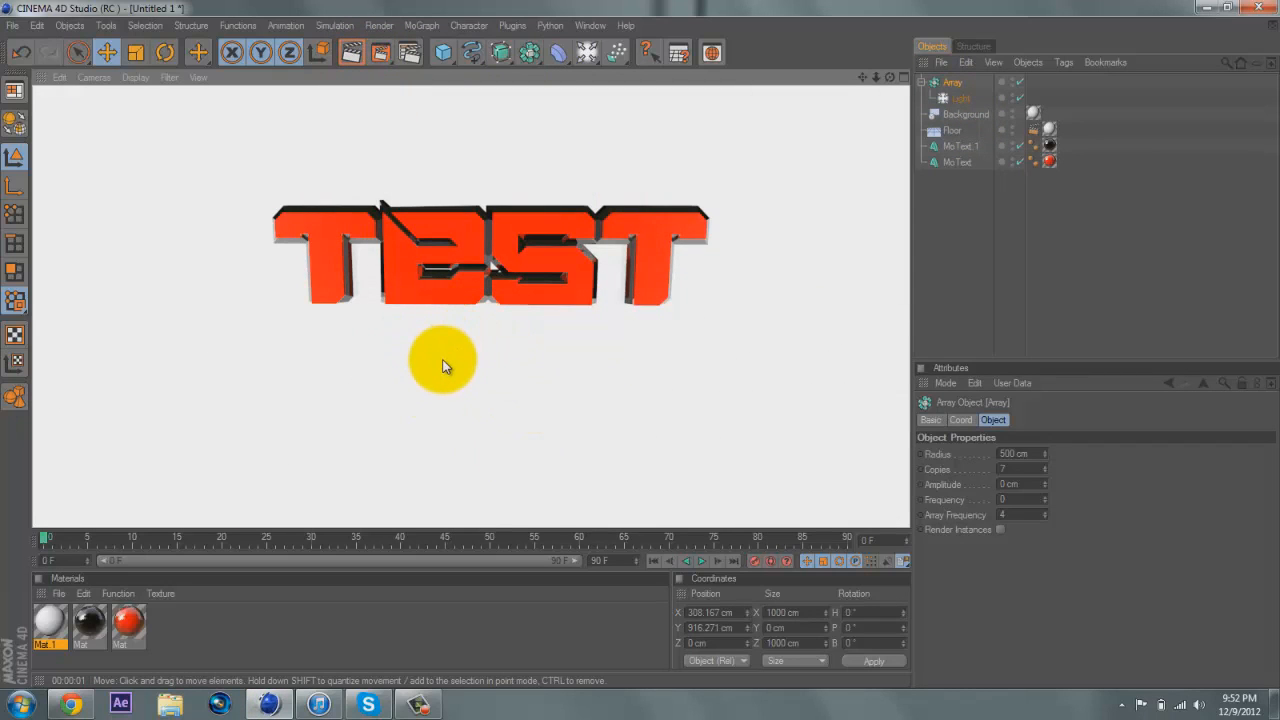
{"action": "mouse_move", "coordinate": [1008, 248]}
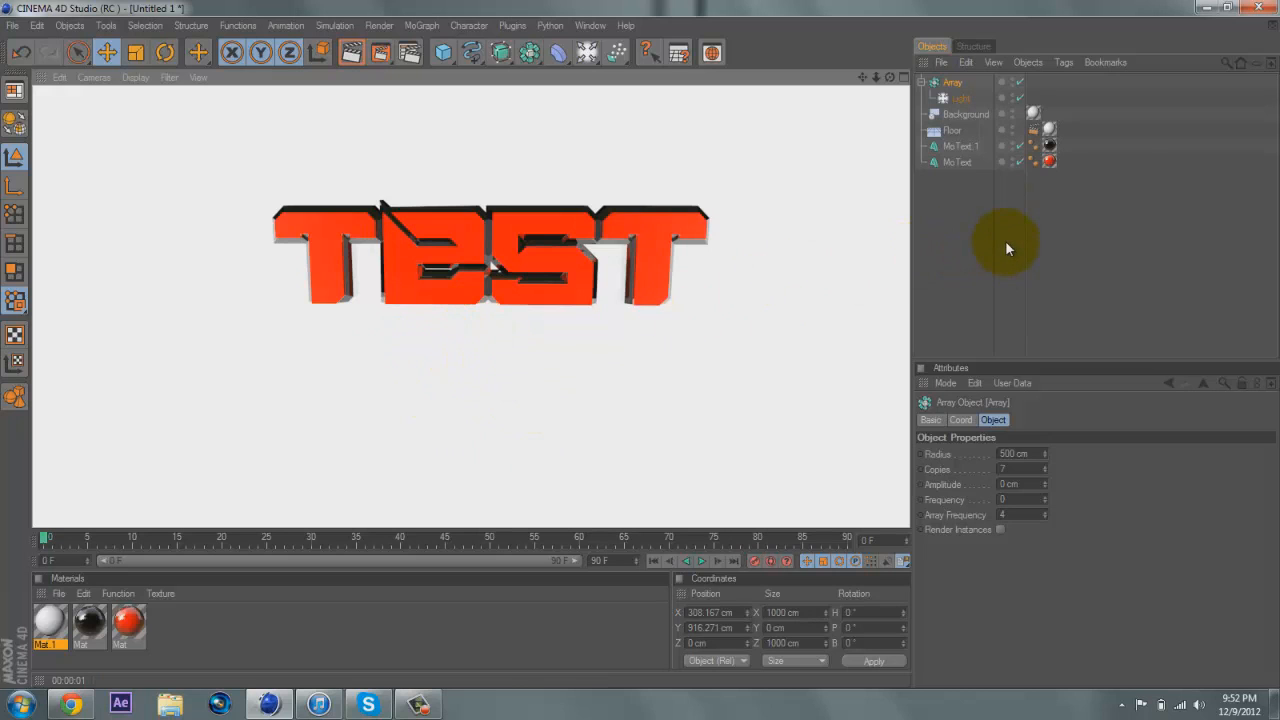
Give the arrayed light soft shadow maps
{"action": "left_click", "coordinate": [958, 98]}
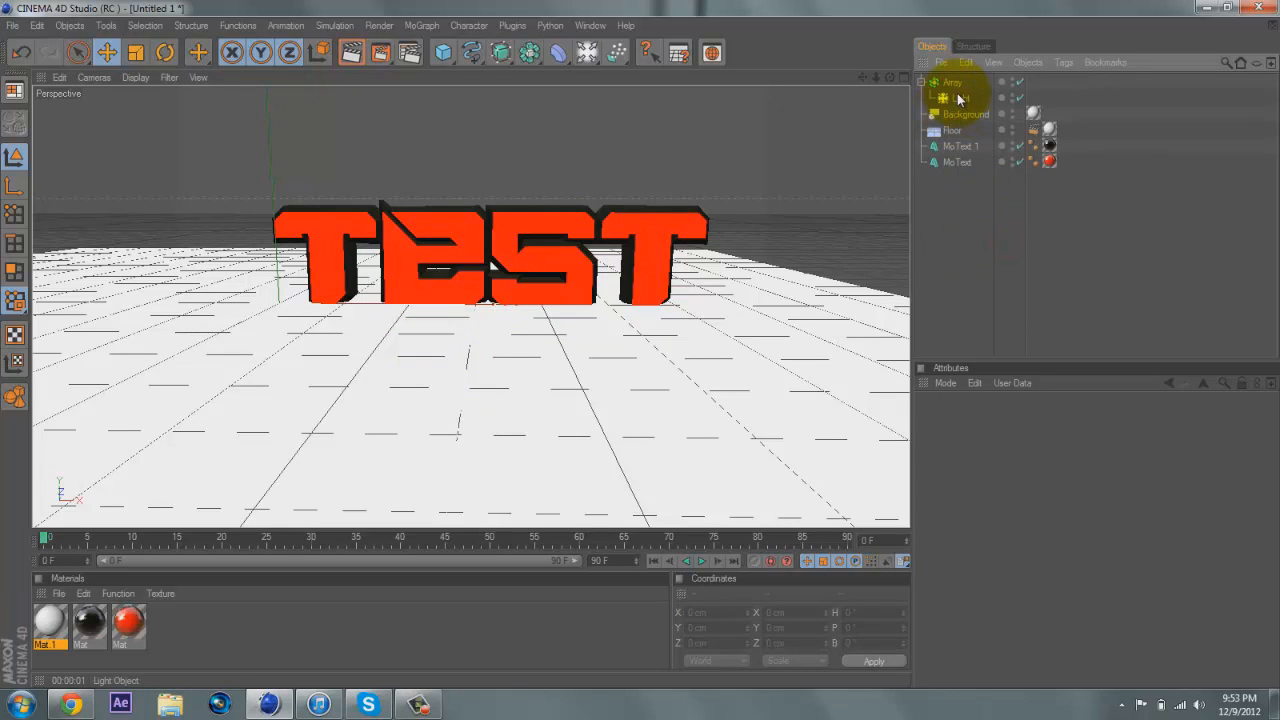
{"action": "left_click", "coordinate": [960, 98]}
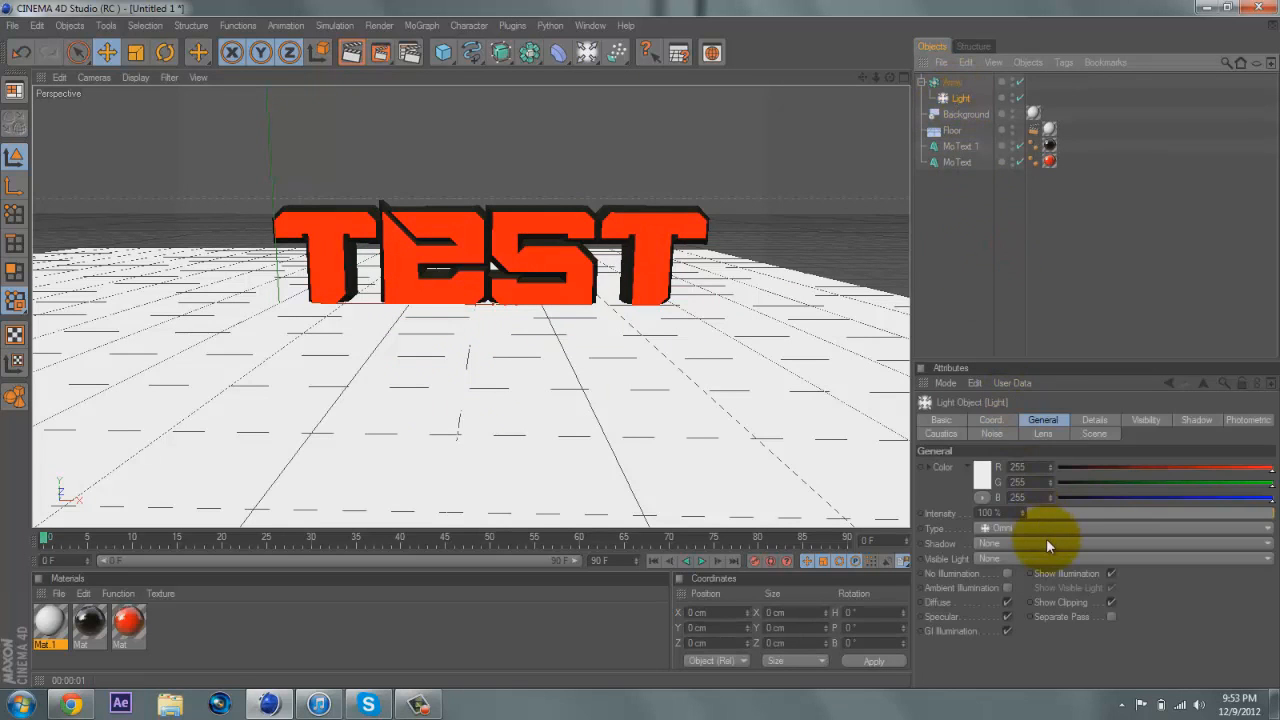
{"action": "left_click", "coordinate": [1124, 544]}
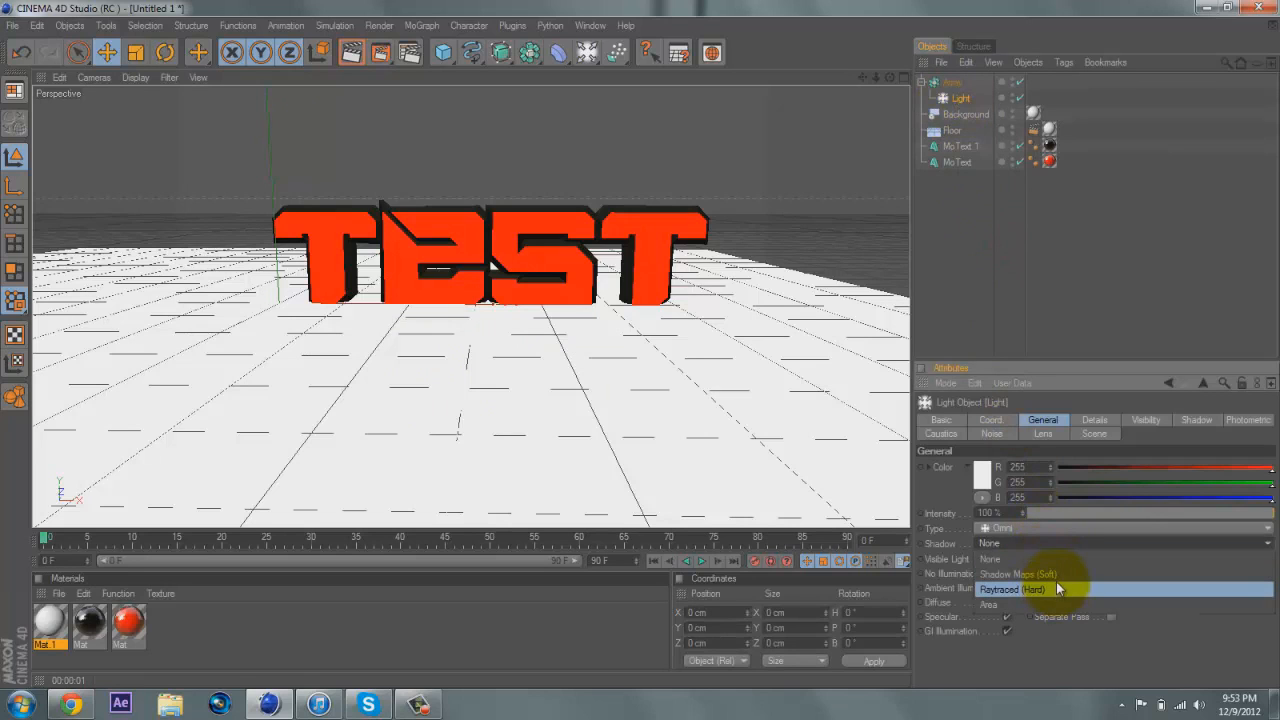
{"action": "left_click", "coordinate": [1016, 572]}
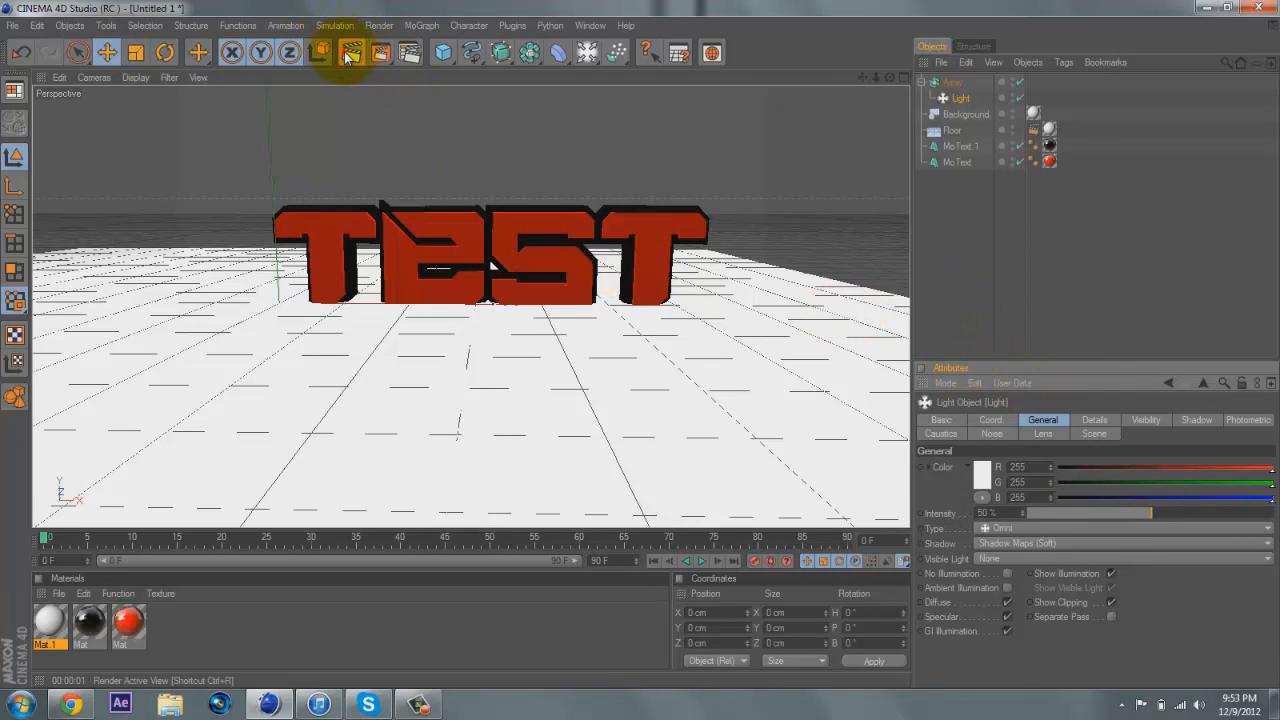
Render previews to check the soft shadows beneath the TEST text
{"action": "left_click", "coordinate": [352, 52]}
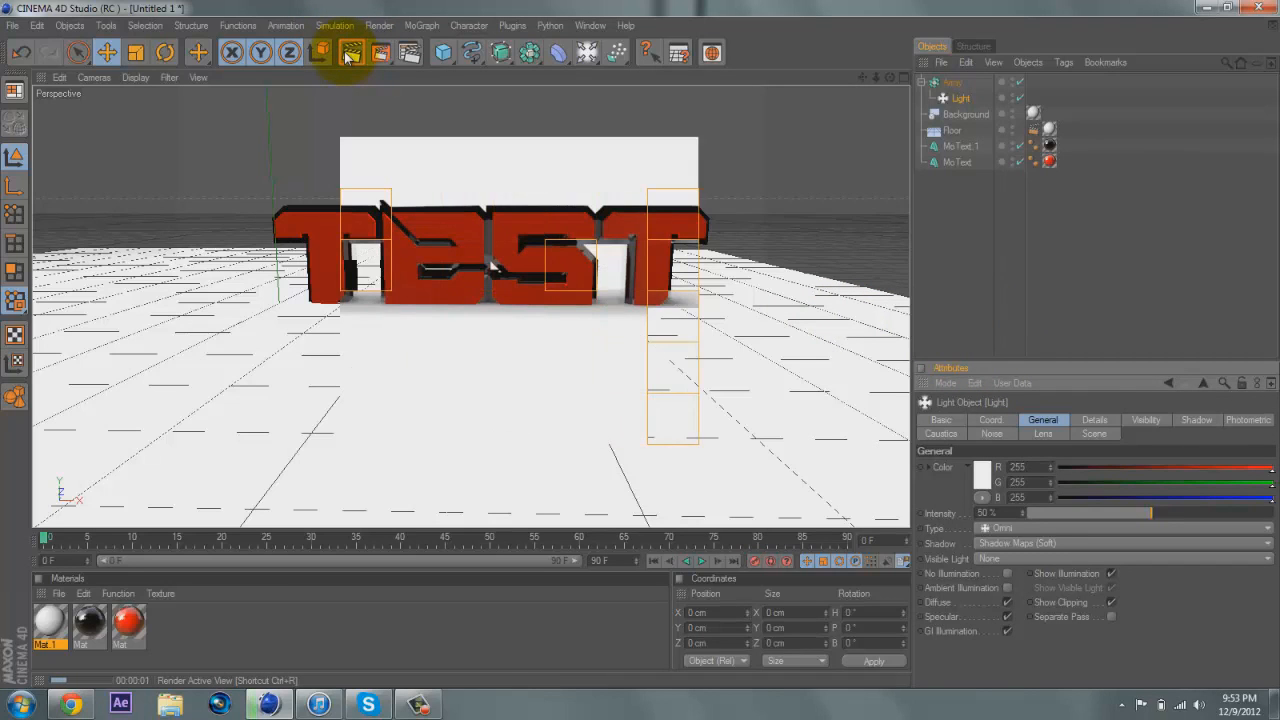
{"action": "left_click", "coordinate": [352, 52]}
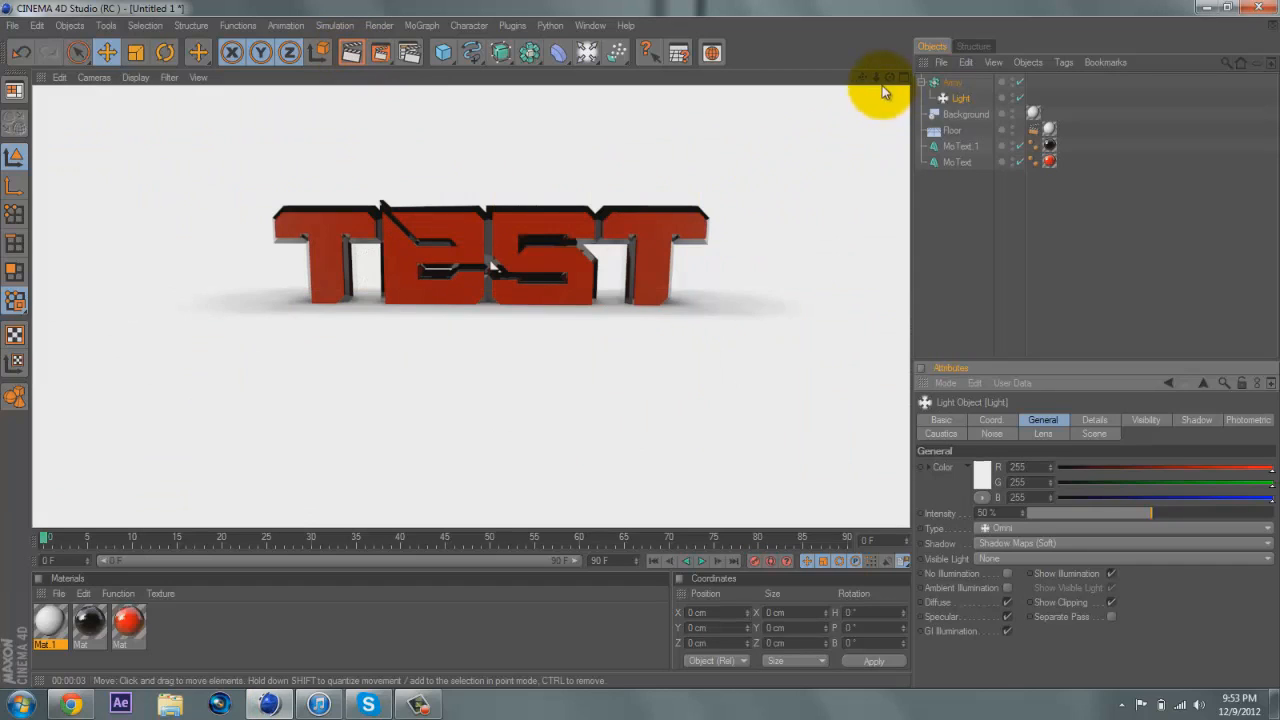
{"action": "mouse_move", "coordinate": [1076, 456]}
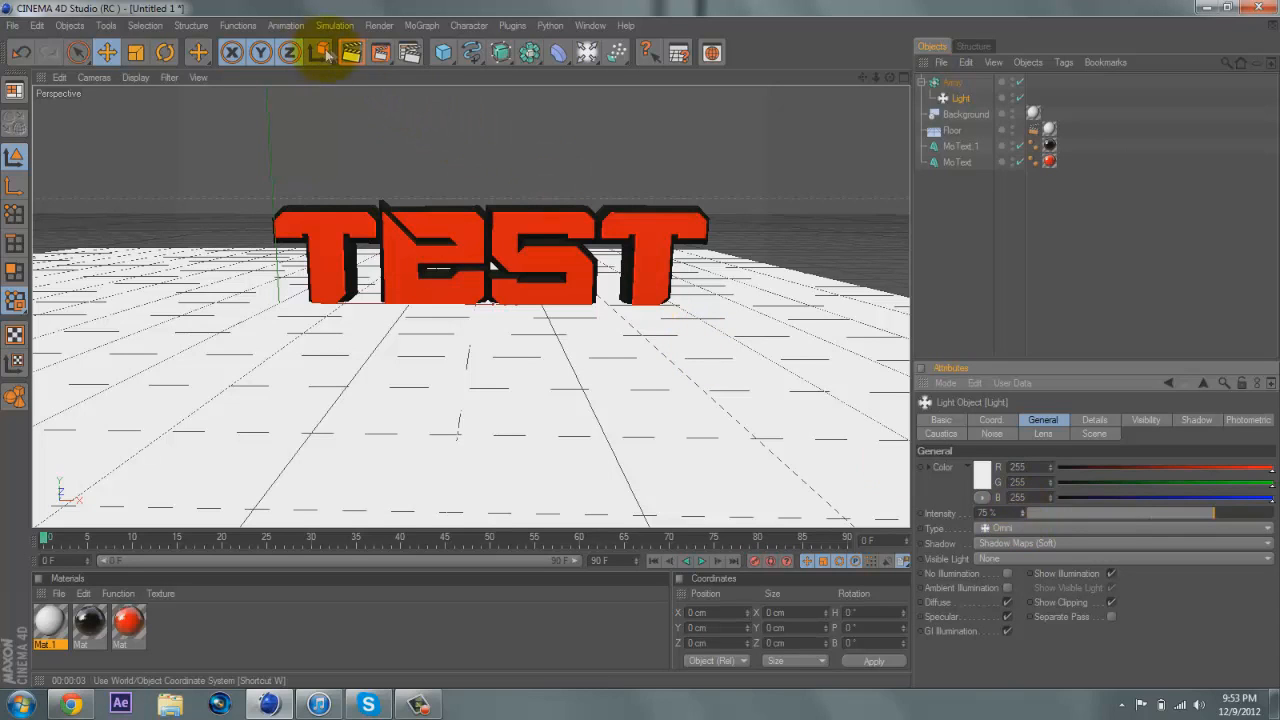
{"action": "left_click", "coordinate": [352, 52]}
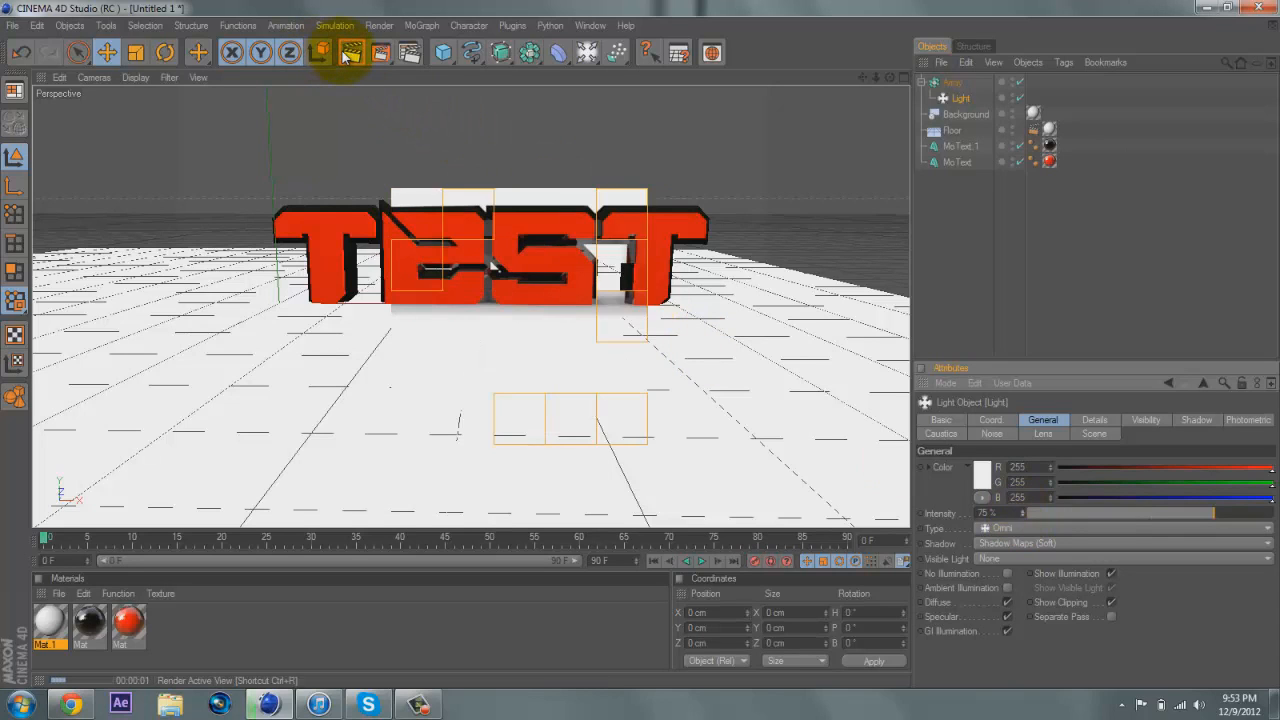
{"action": "left_click", "coordinate": [320, 52]}
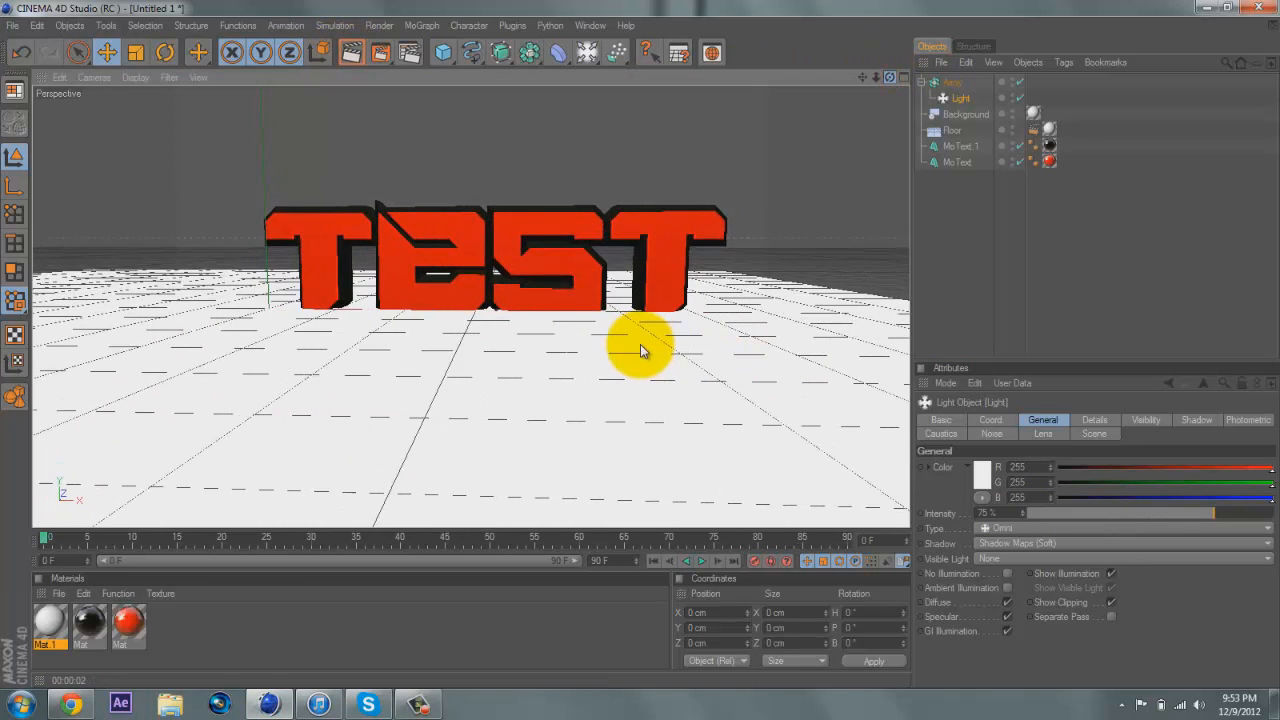
Place the Light inside the Array object
{"action": "left_click", "coordinate": [950, 82]}
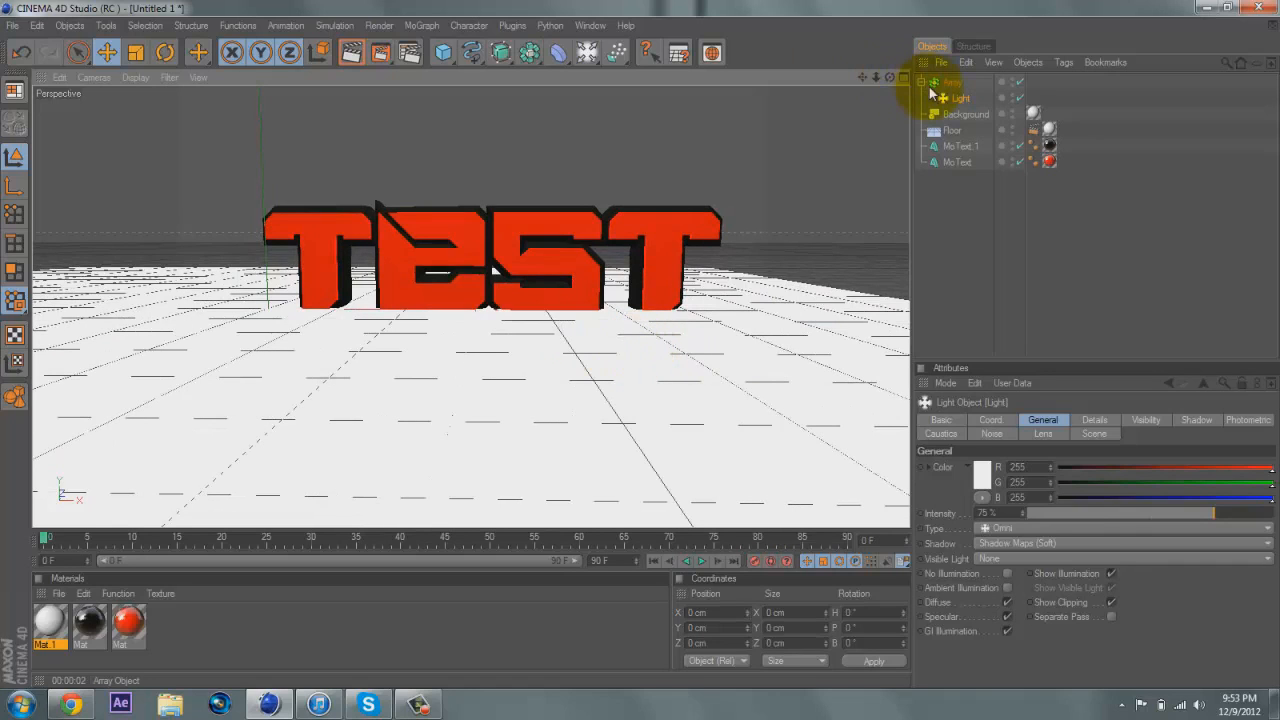
{"action": "left_click", "coordinate": [952, 82]}
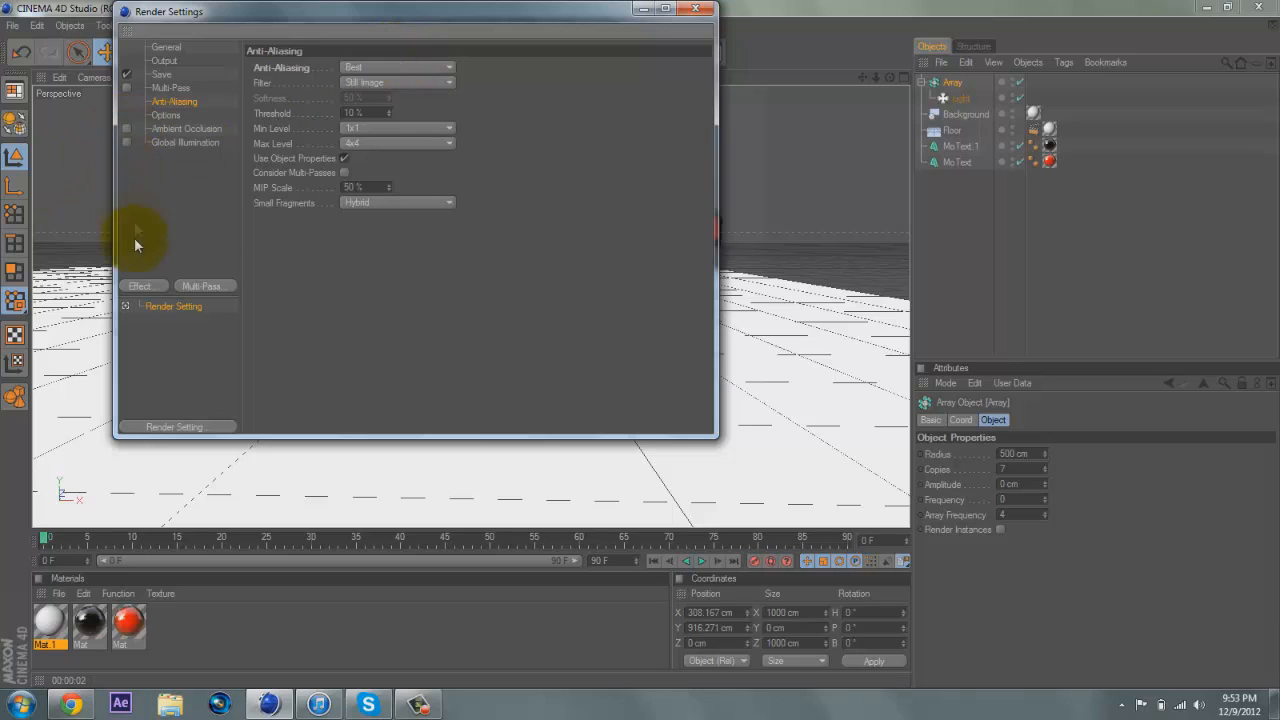
Enable Ambient Occlusion, Global Illumination and Best anti-aliasing in Render Settings
{"action": "left_click", "coordinate": [140, 286]}
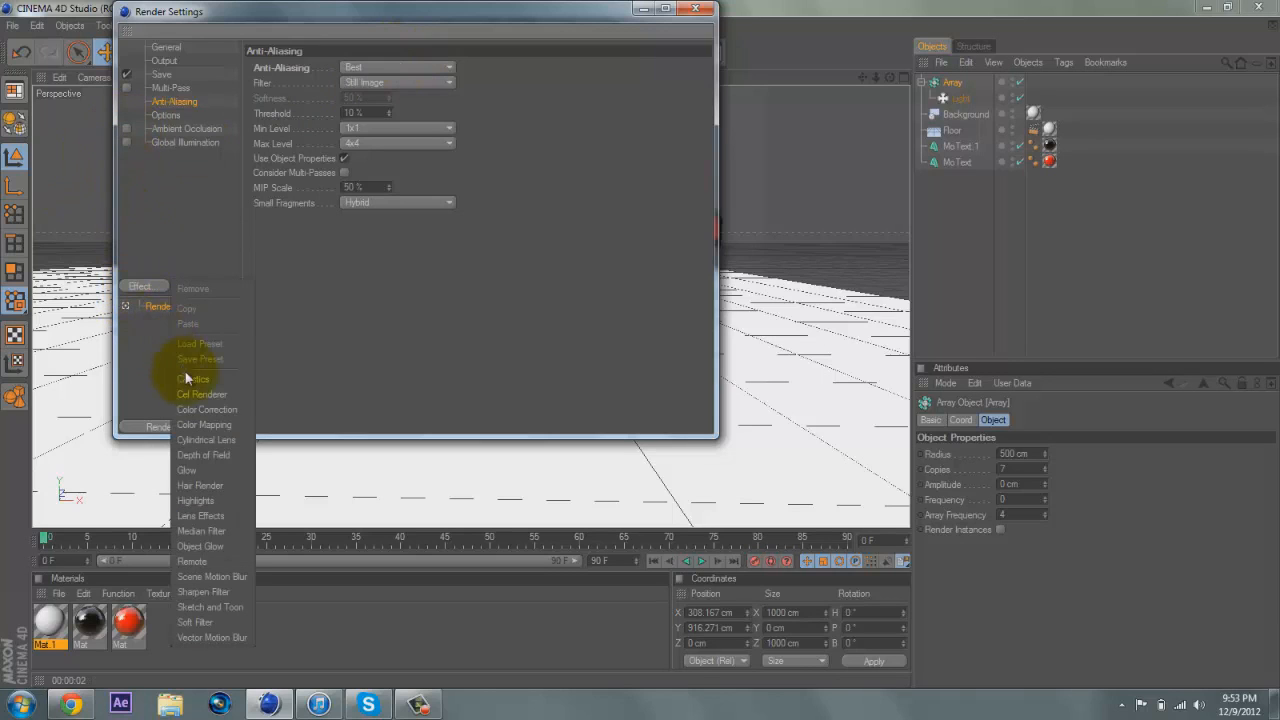
{"action": "mouse_move", "coordinate": [184, 130]}
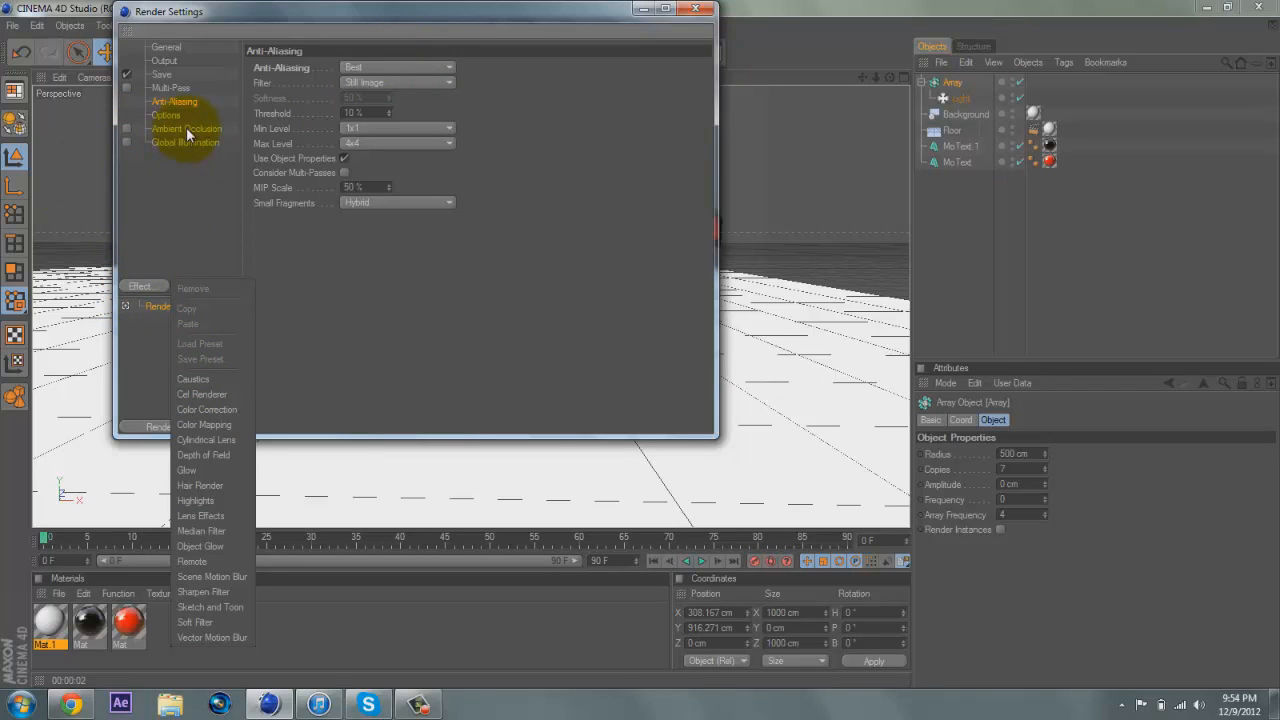
{"action": "mouse_move", "coordinate": [132, 130]}
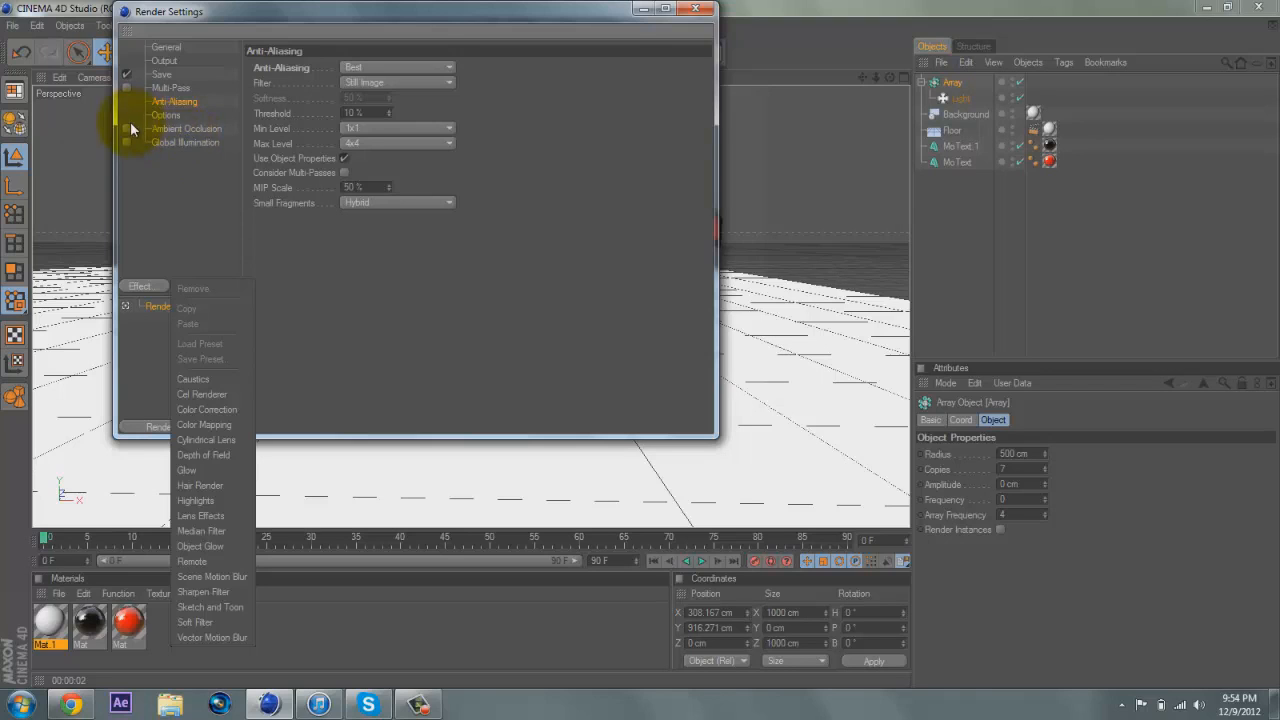
{"action": "mouse_move", "coordinate": [120, 128]}
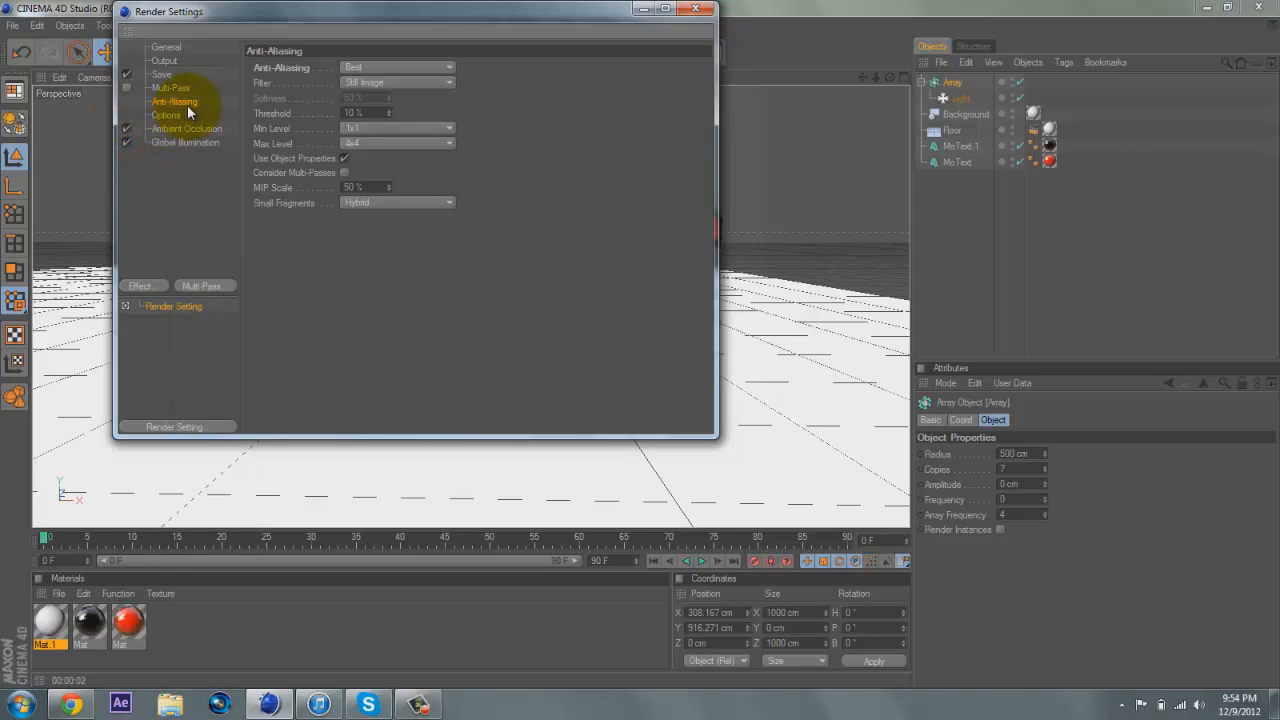
{"action": "mouse_move", "coordinate": [418, 60]}
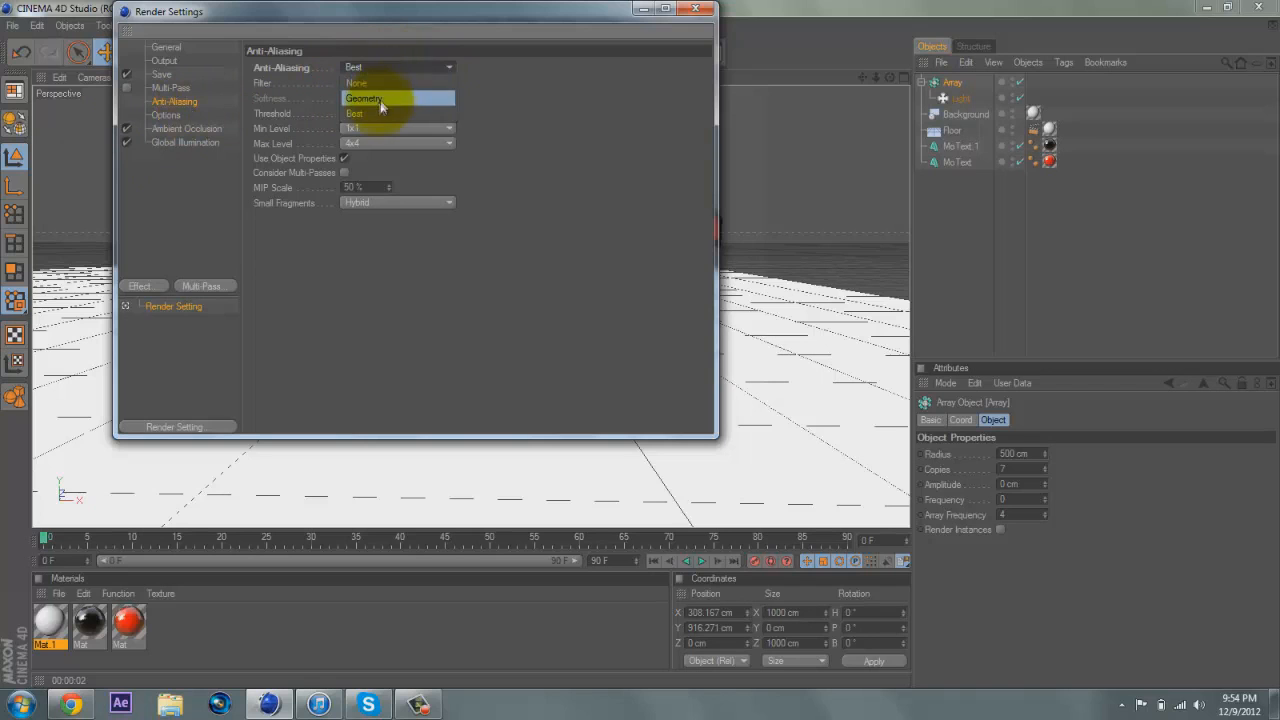
{"action": "left_click", "coordinate": [390, 84]}
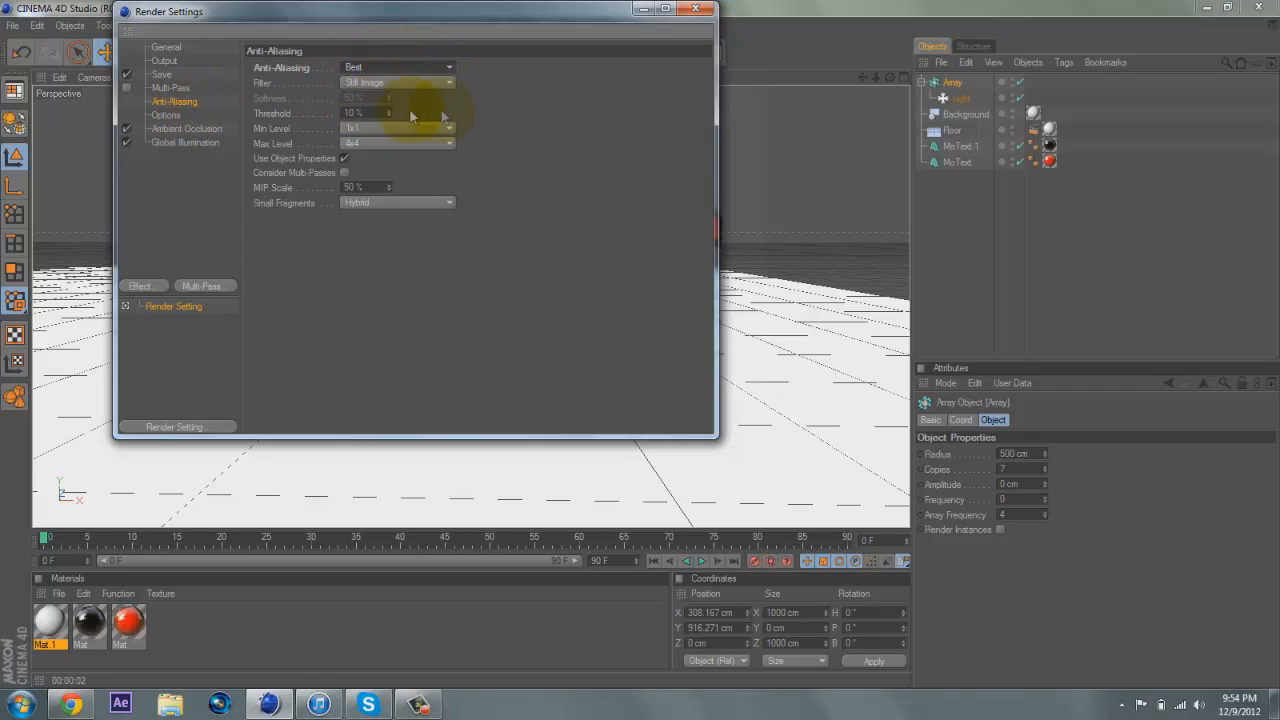
{"action": "left_click", "coordinate": [696, 10]}
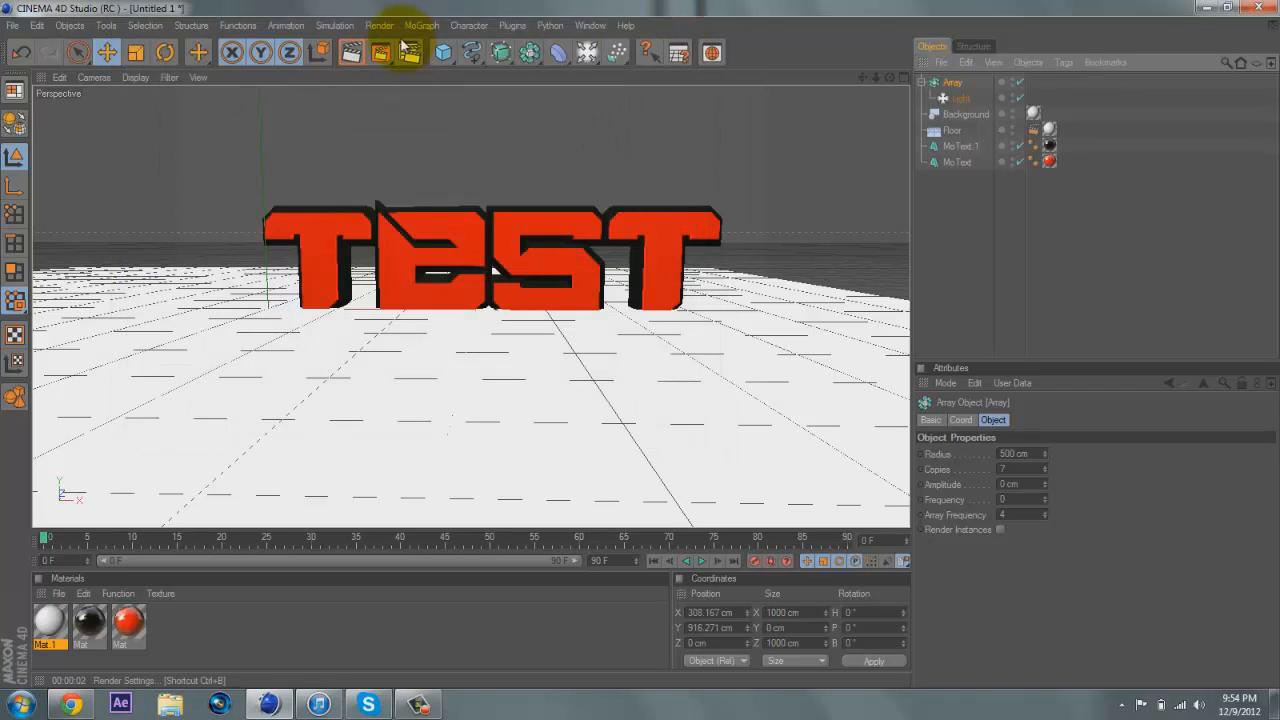
Render the final view of the TEST text with GI and AO on seamless white
{"action": "left_click", "coordinate": [352, 52]}
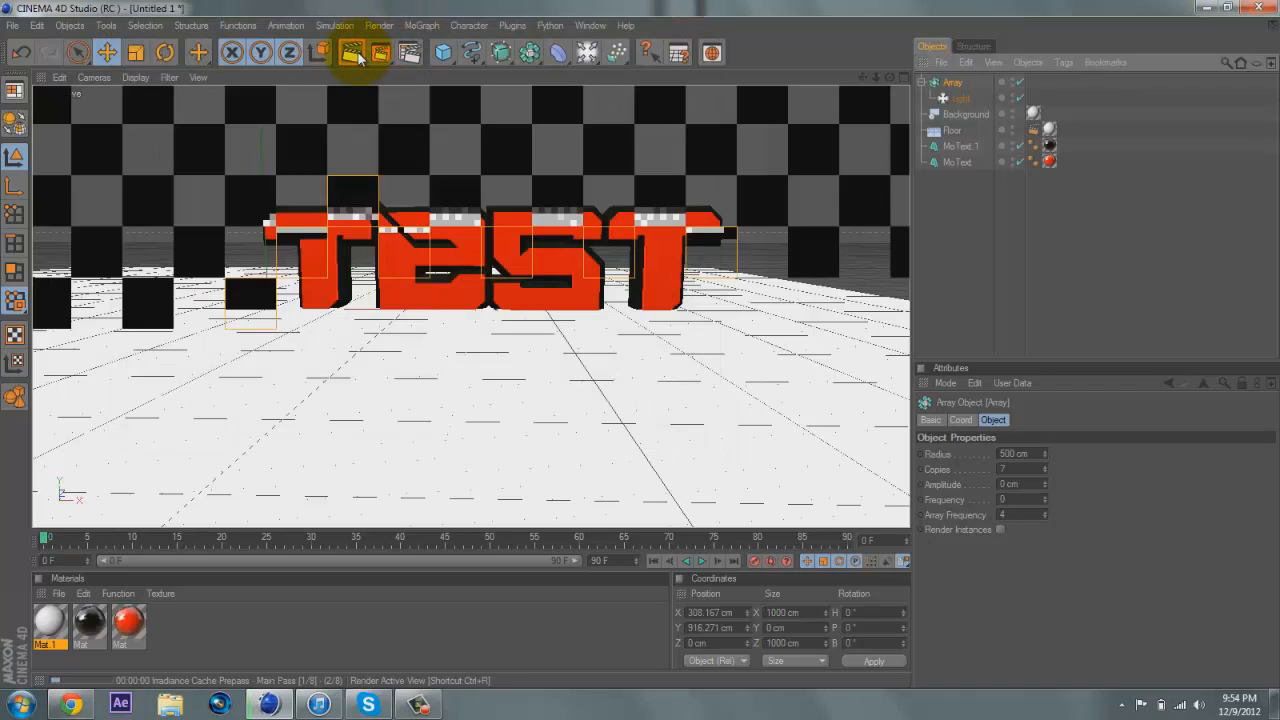
{"action": "left_click", "coordinate": [352, 52]}
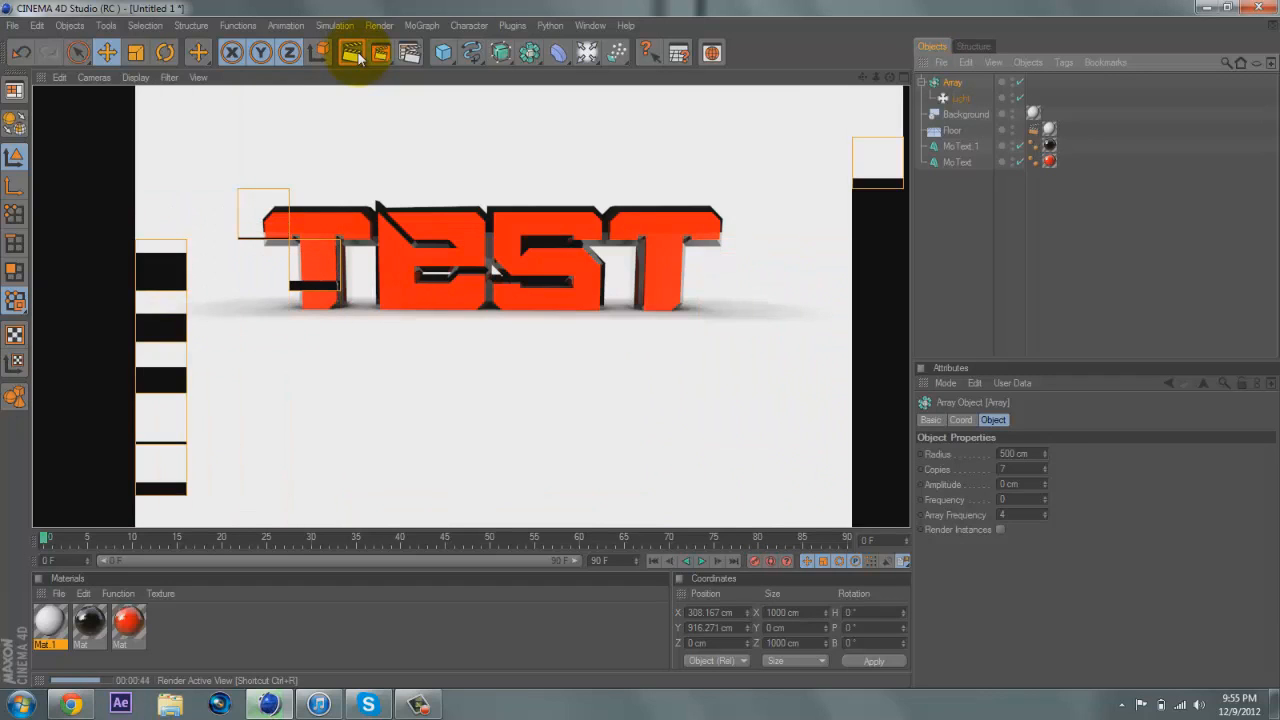
{"action": "left_click", "coordinate": [358, 52]}
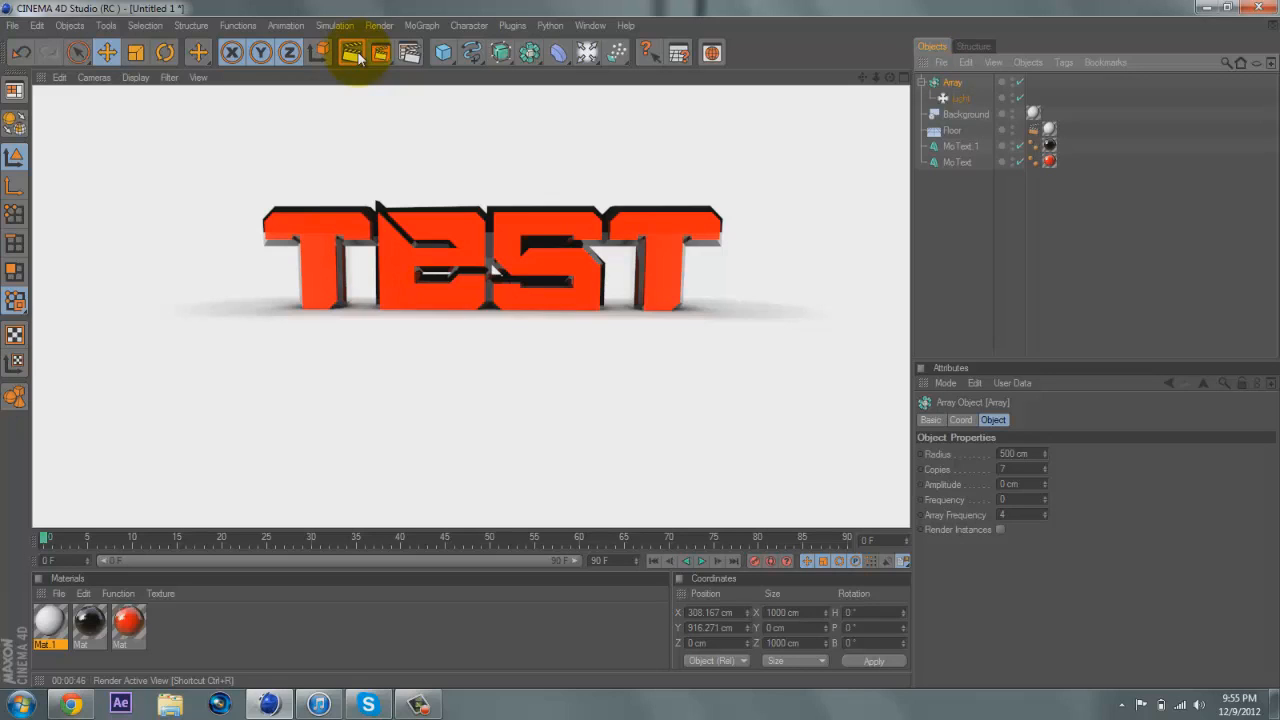
{"action": "mouse_move", "coordinate": [532, 92]}
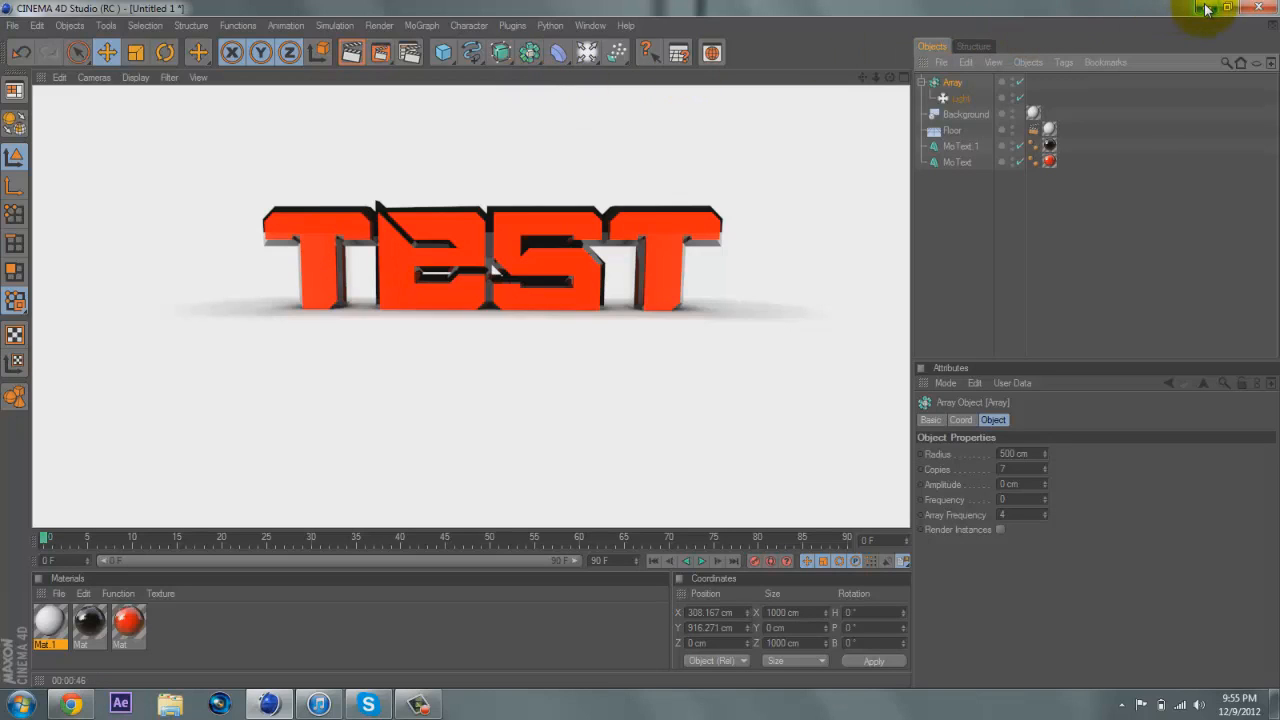
{"action": "mouse_move", "coordinate": [1204, 8]}
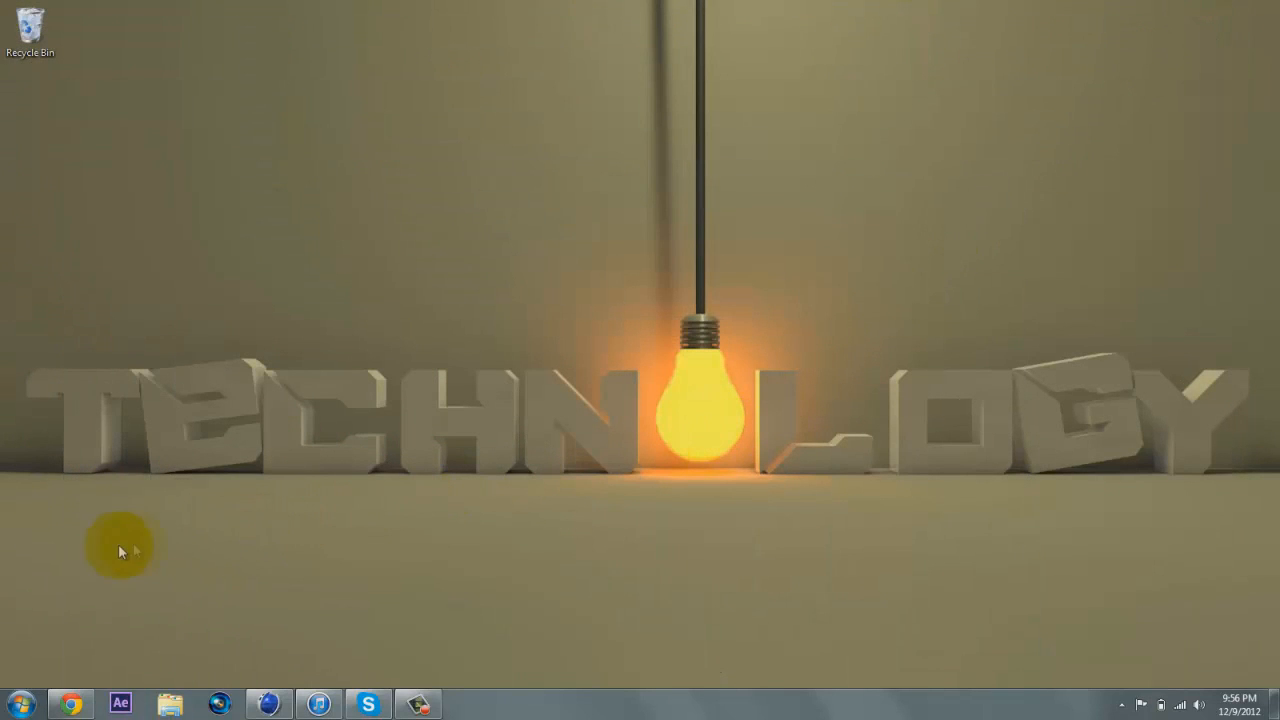
{"action": "mouse_move", "coordinate": [78, 278]}
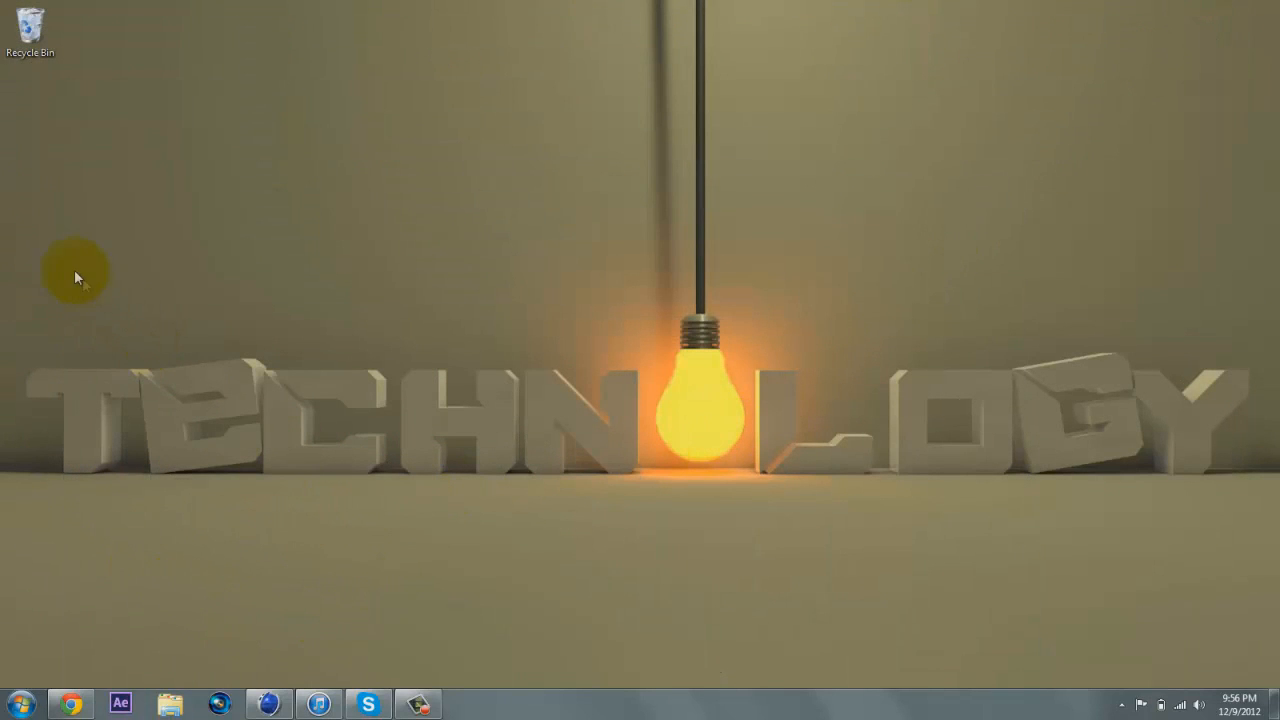
{"action": "mouse_move", "coordinate": [4, 200]}
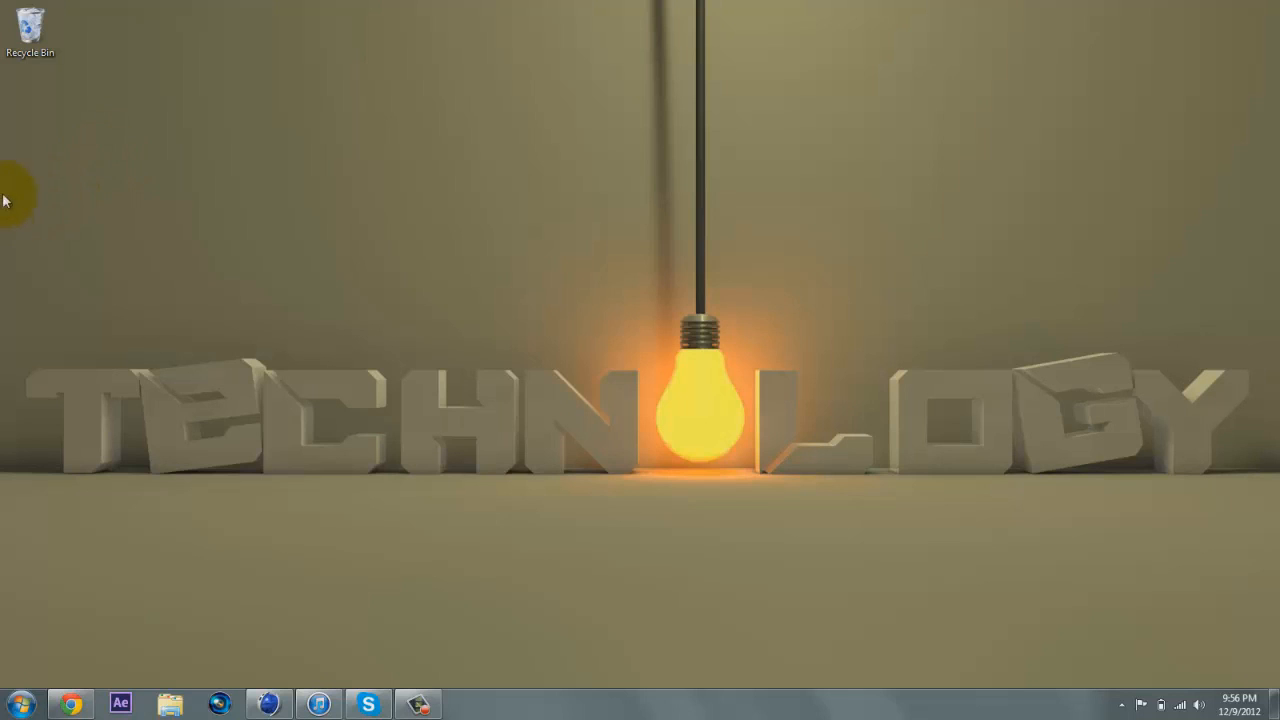